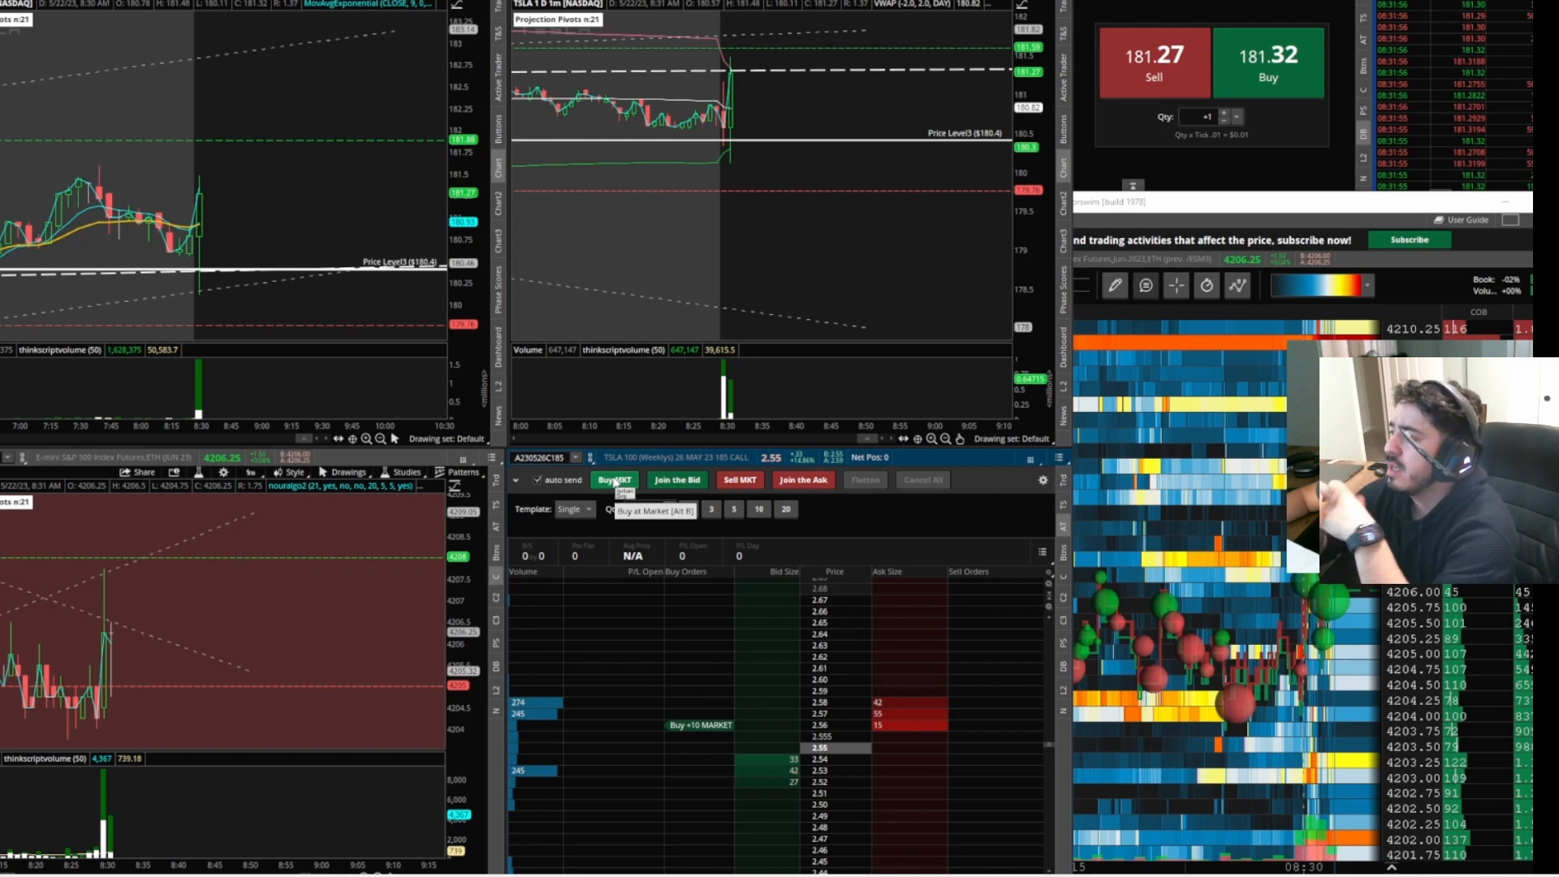
mouse_move(553, 849)
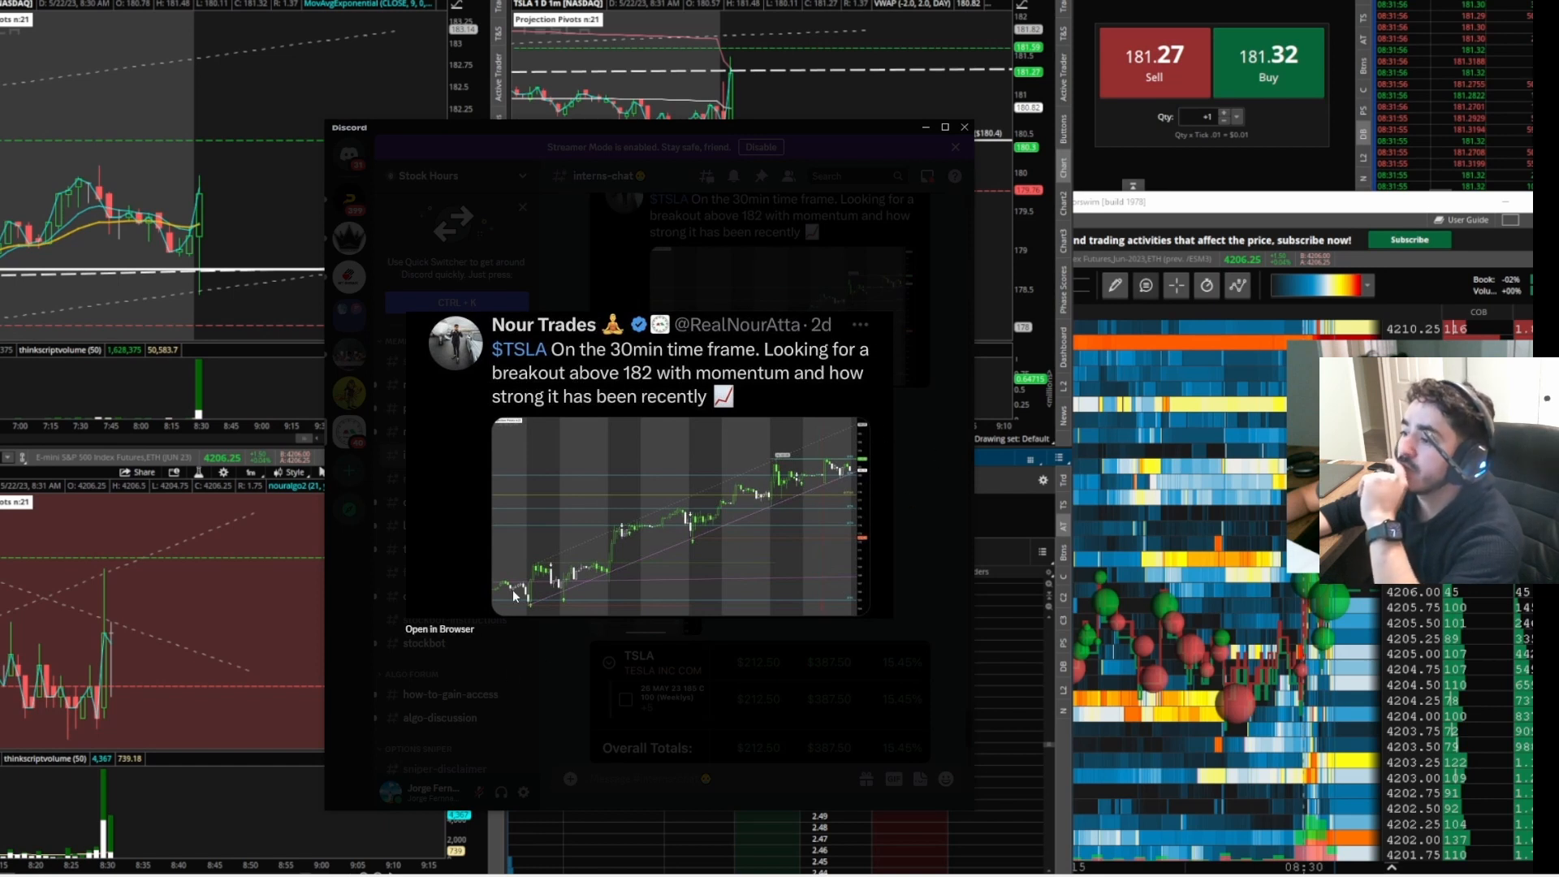
mouse_move(788, 532)
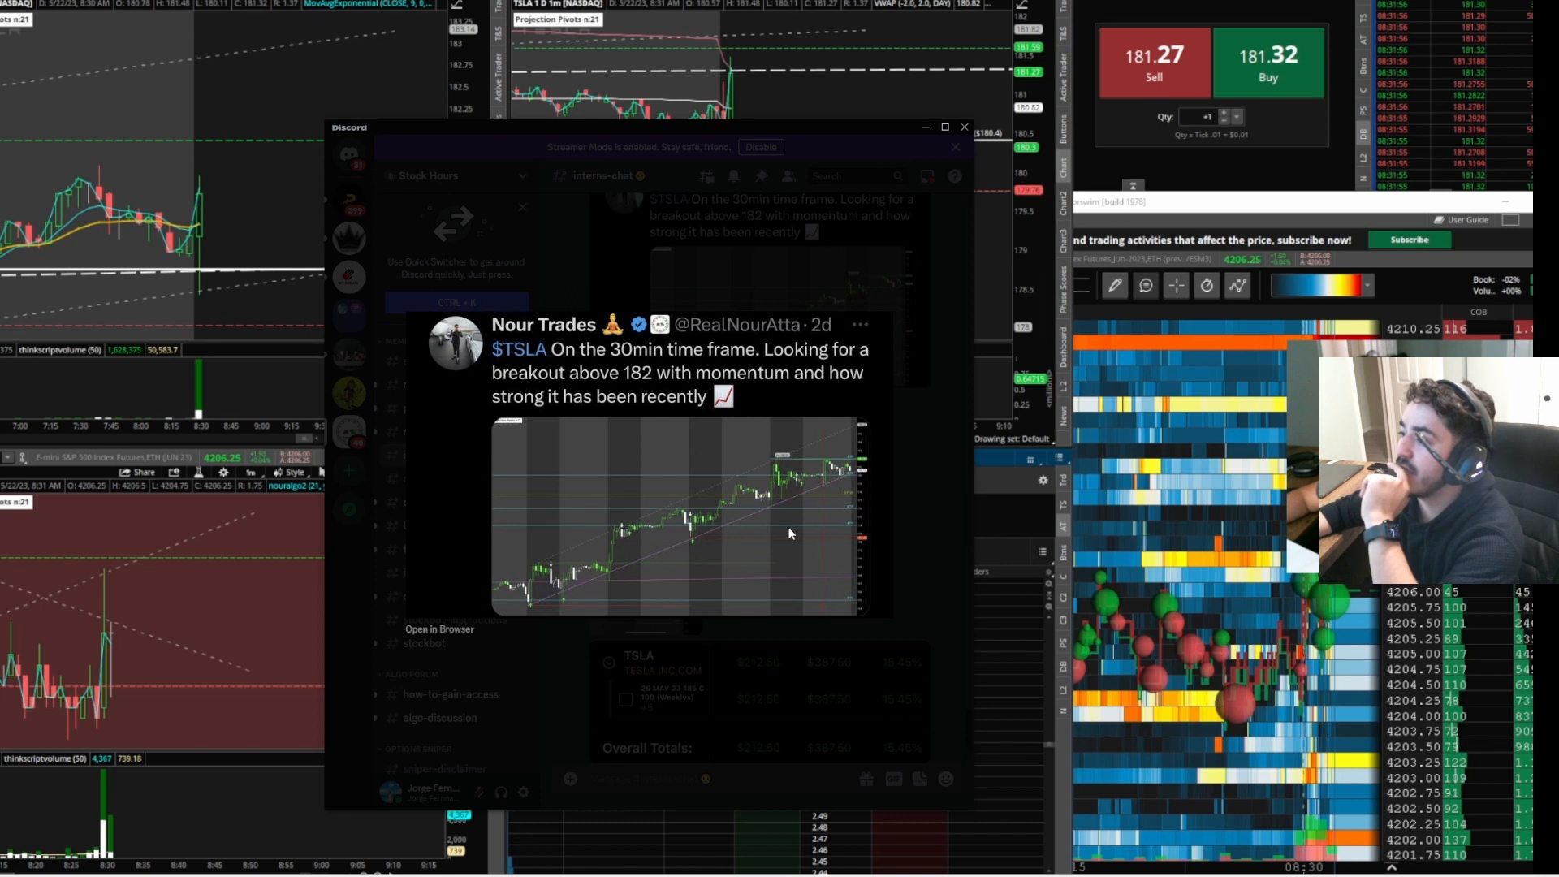
mouse_move(711, 524)
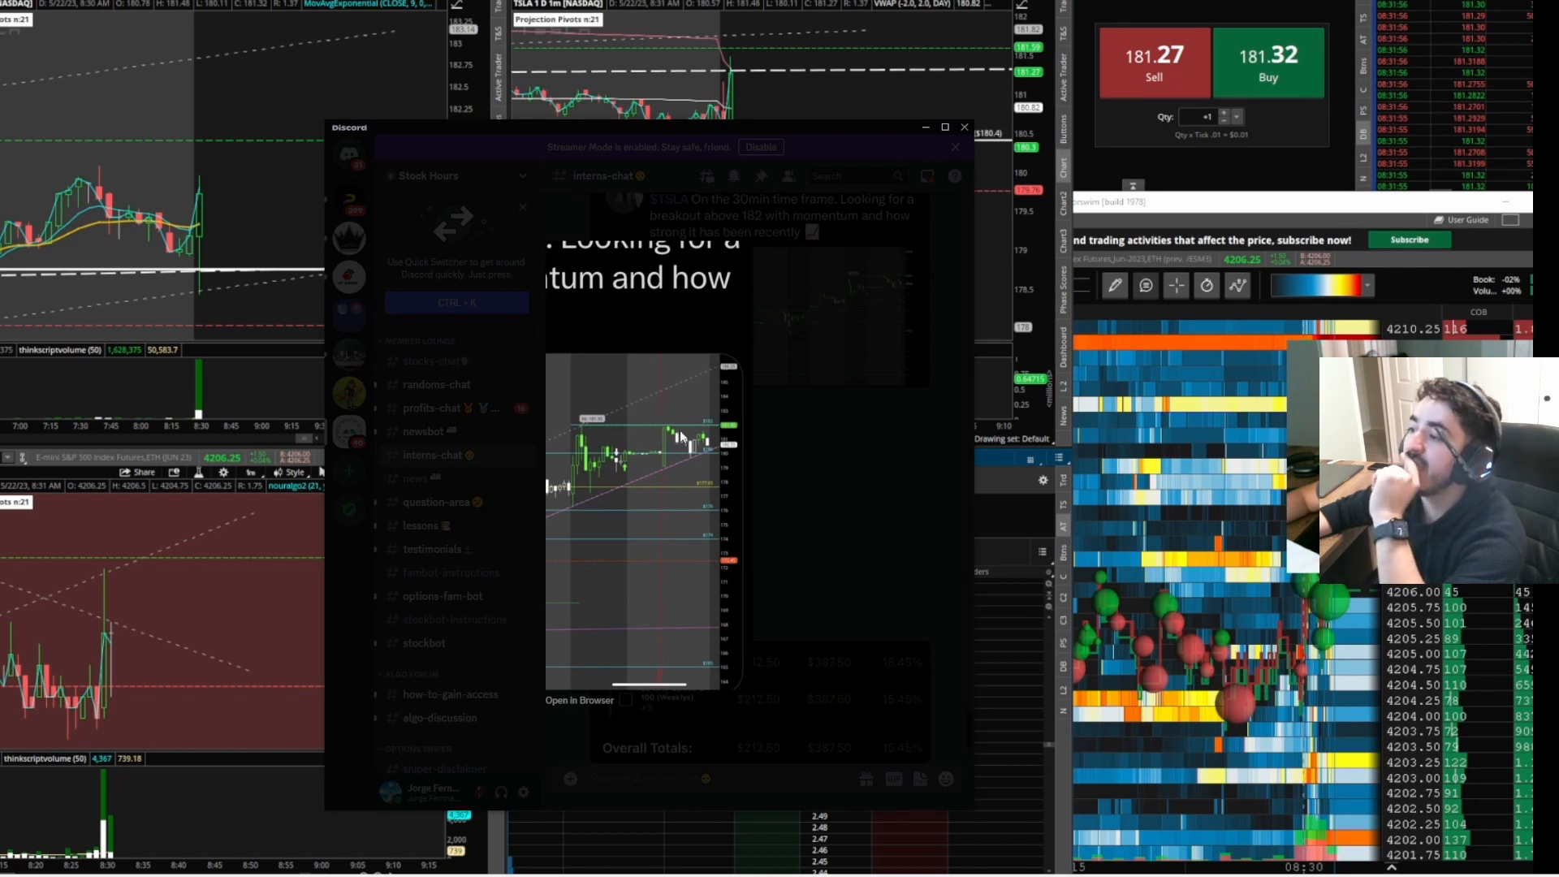
mouse_move(736, 593)
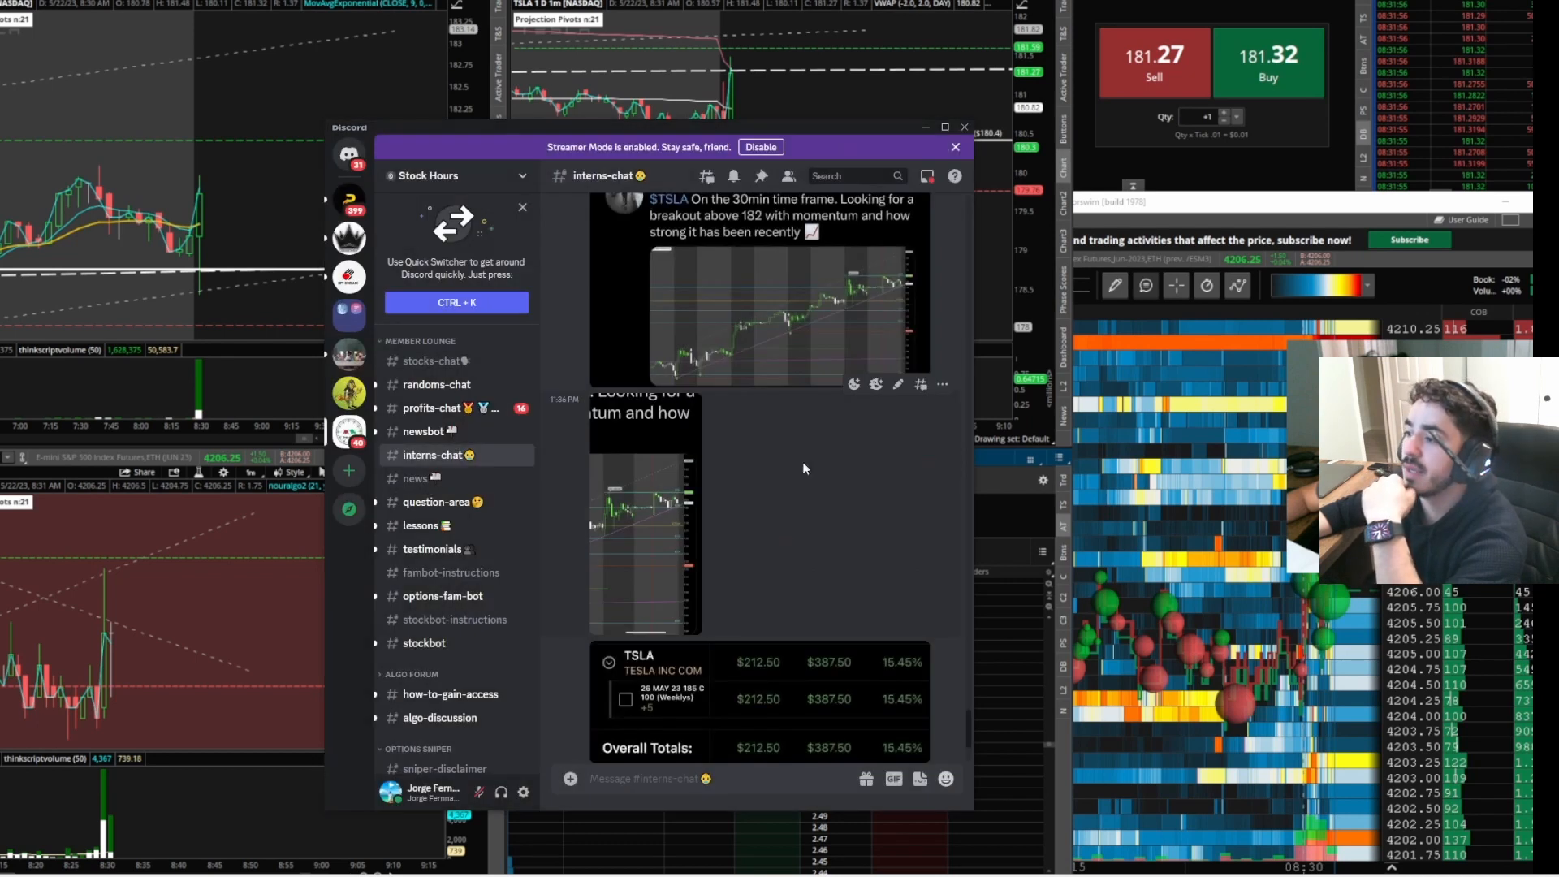
mouse_move(850, 139)
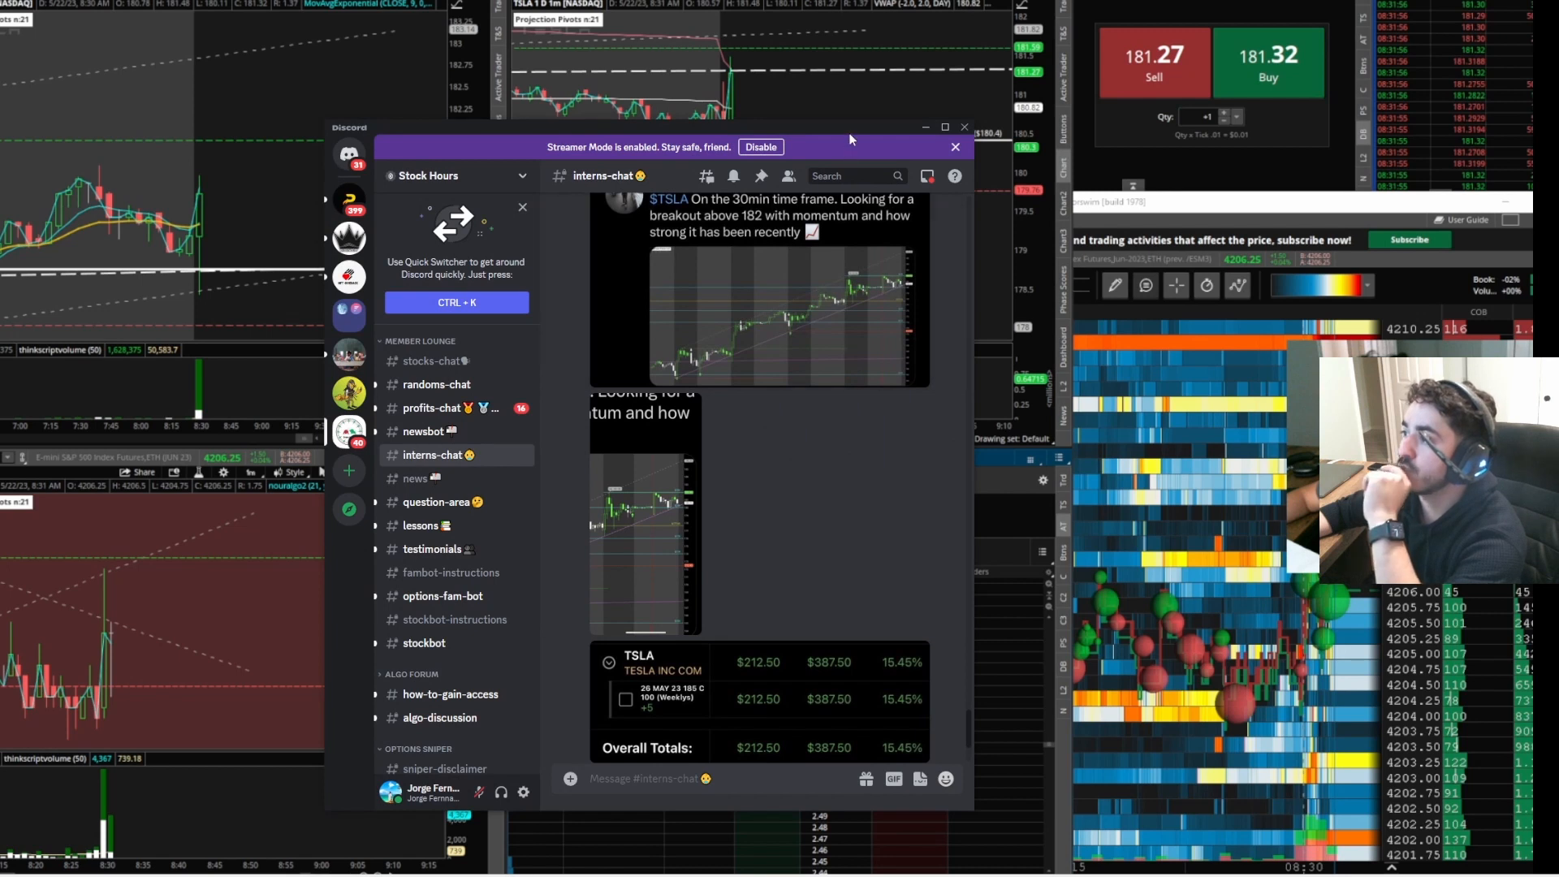
Dismiss the Discord chat to bring back the TSLA 185 call ladder.
click(962, 128)
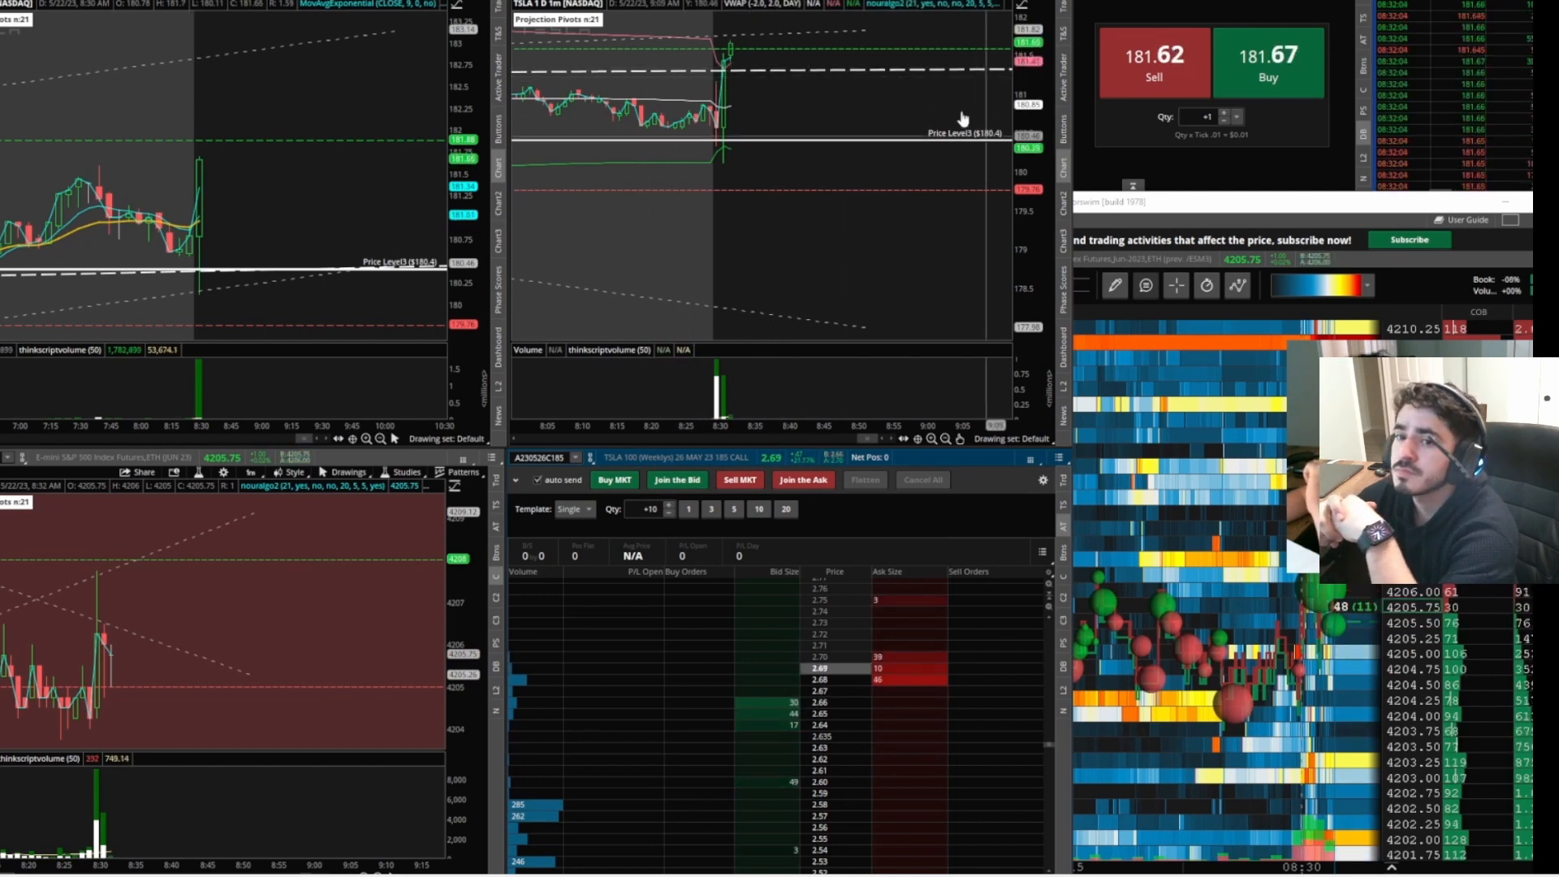
Buy 10 TSLA 26 May 185 calls at market from the ladder.
click(613, 479)
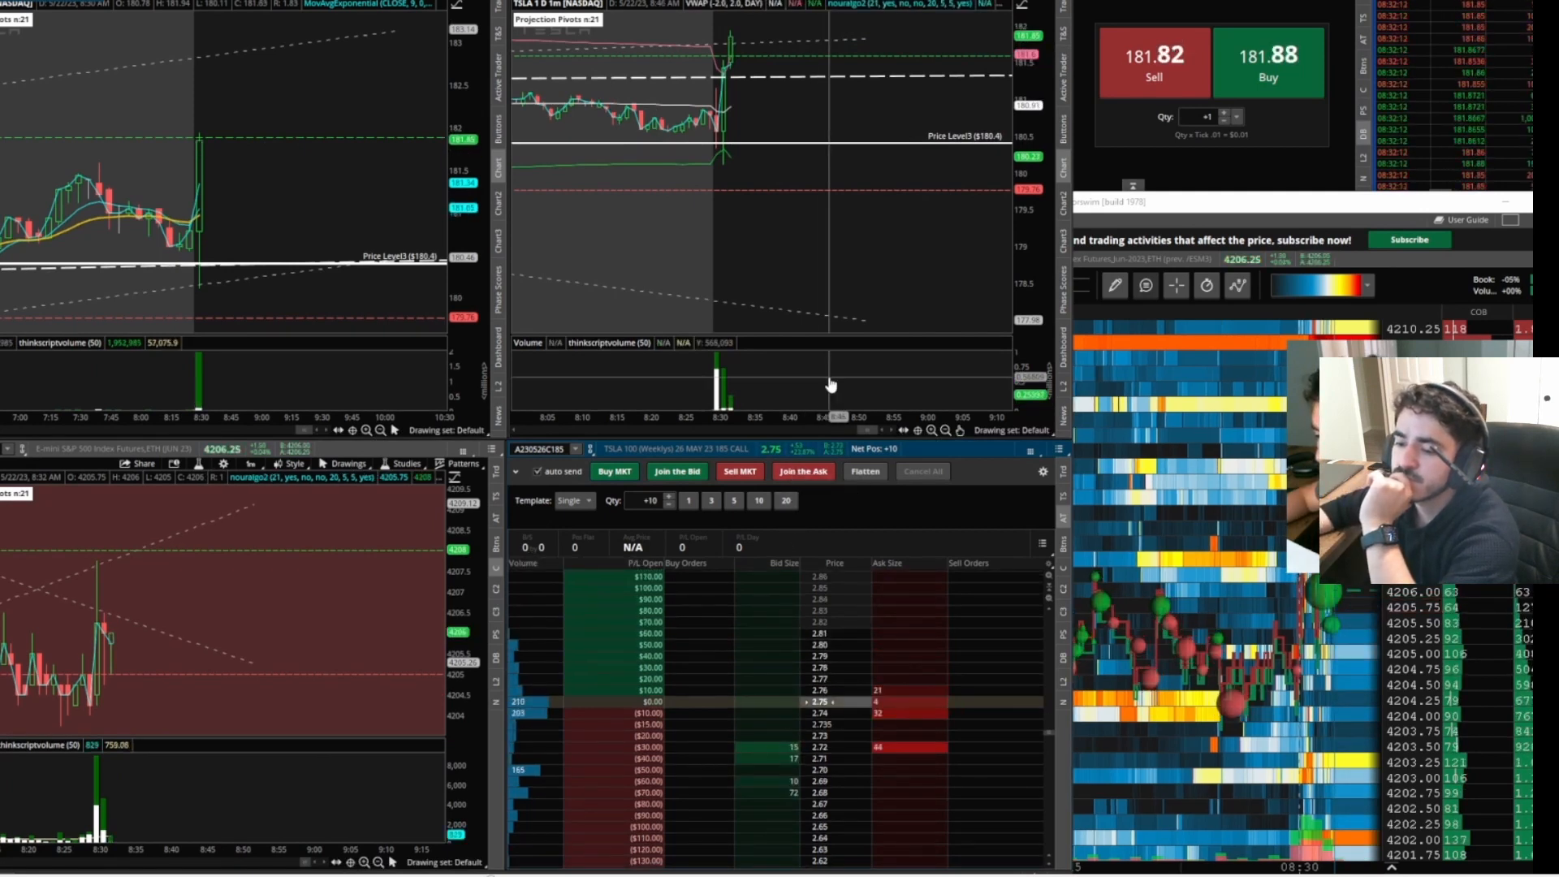
mouse_move(155, 633)
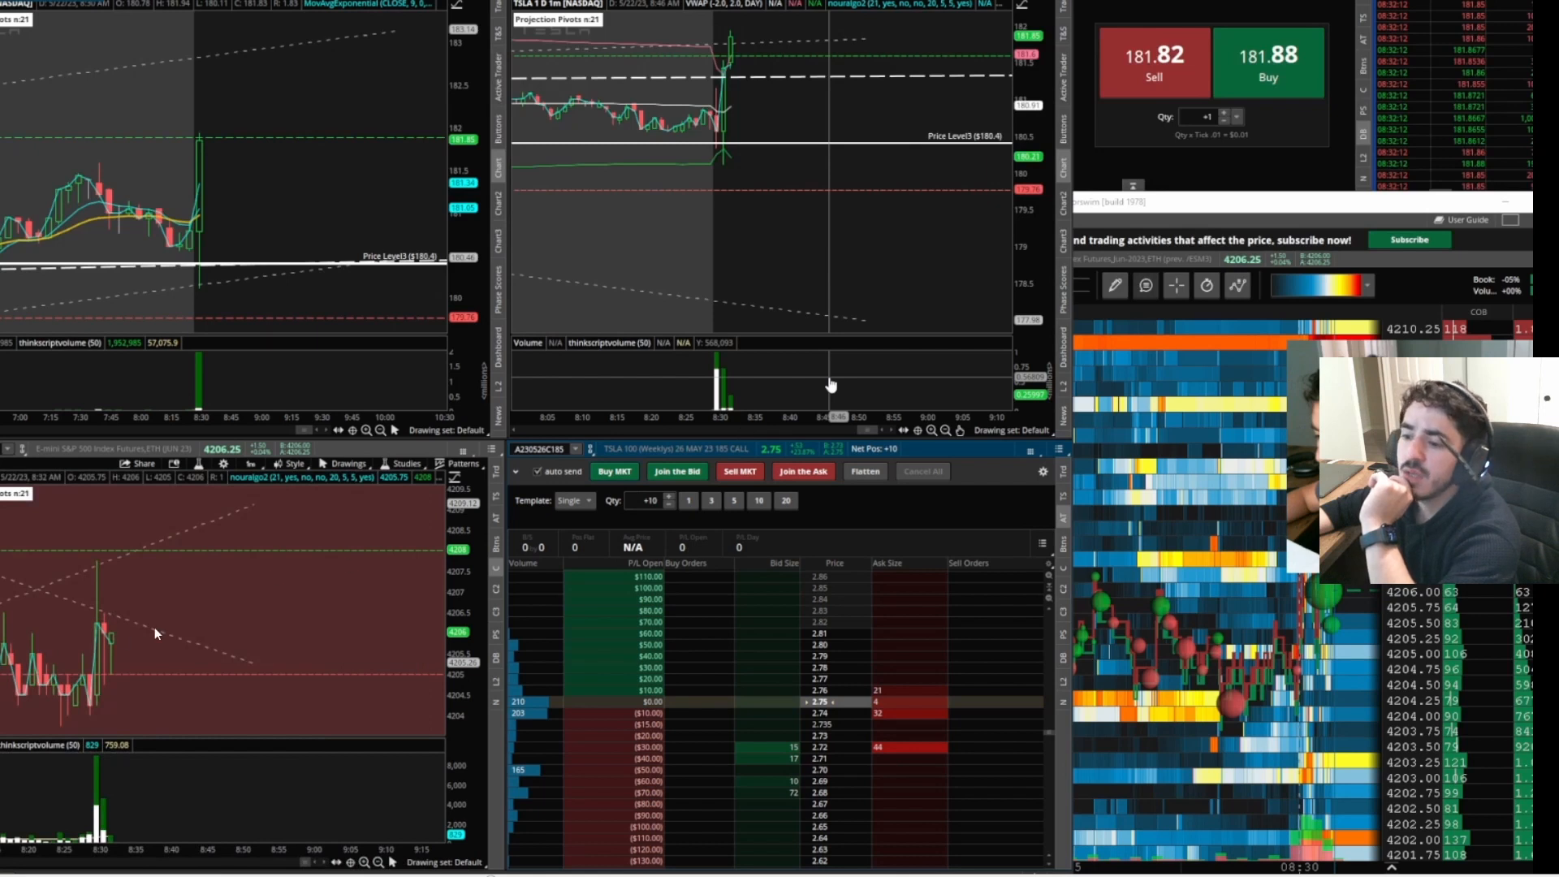
mouse_move(139, 110)
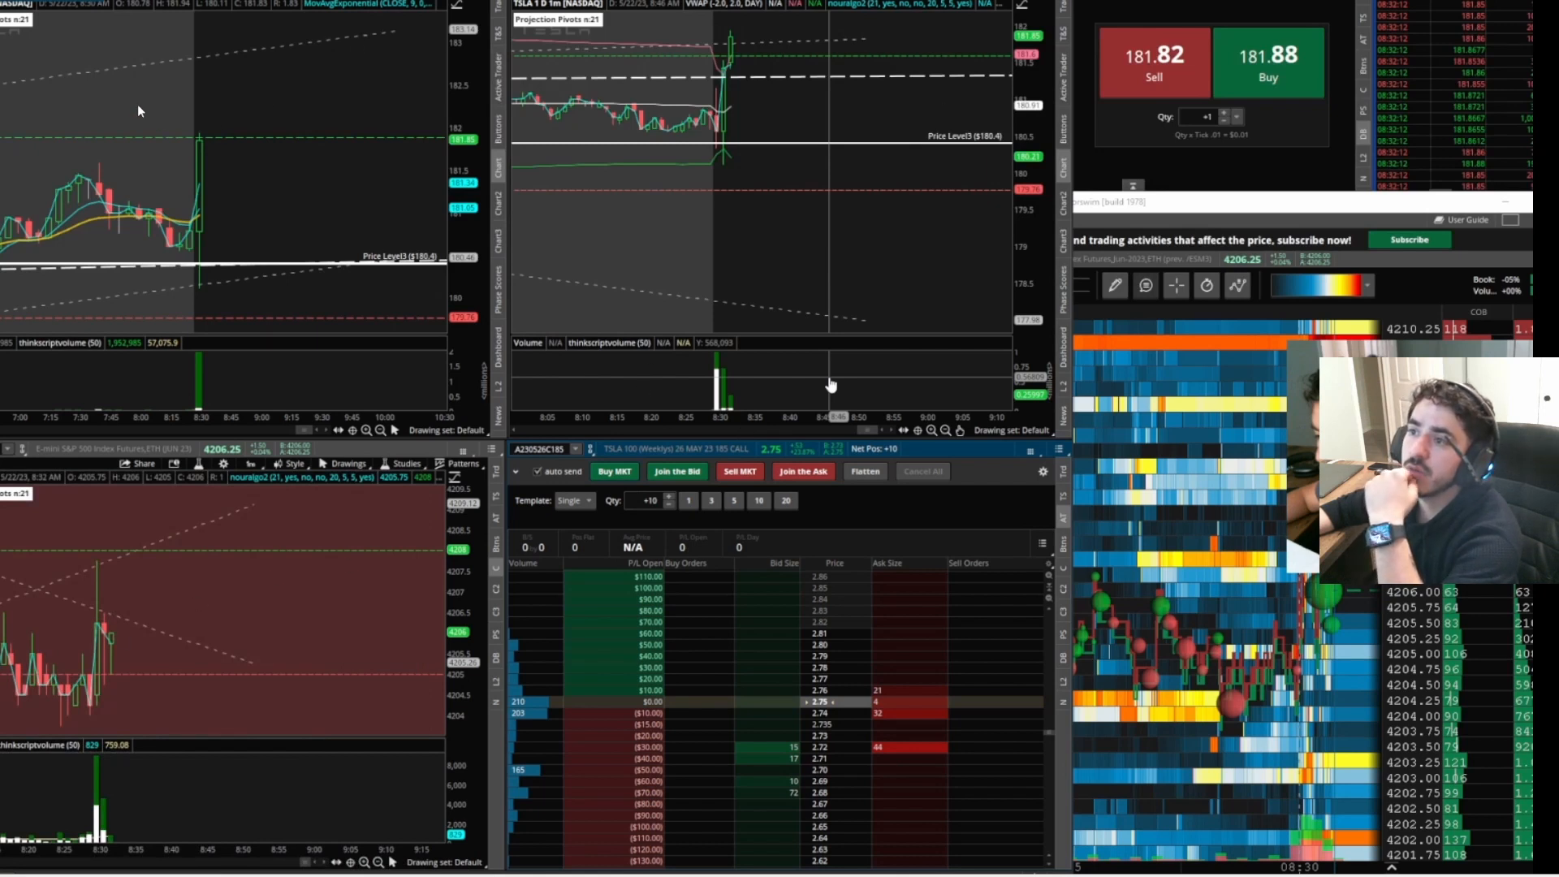
mouse_move(177, 203)
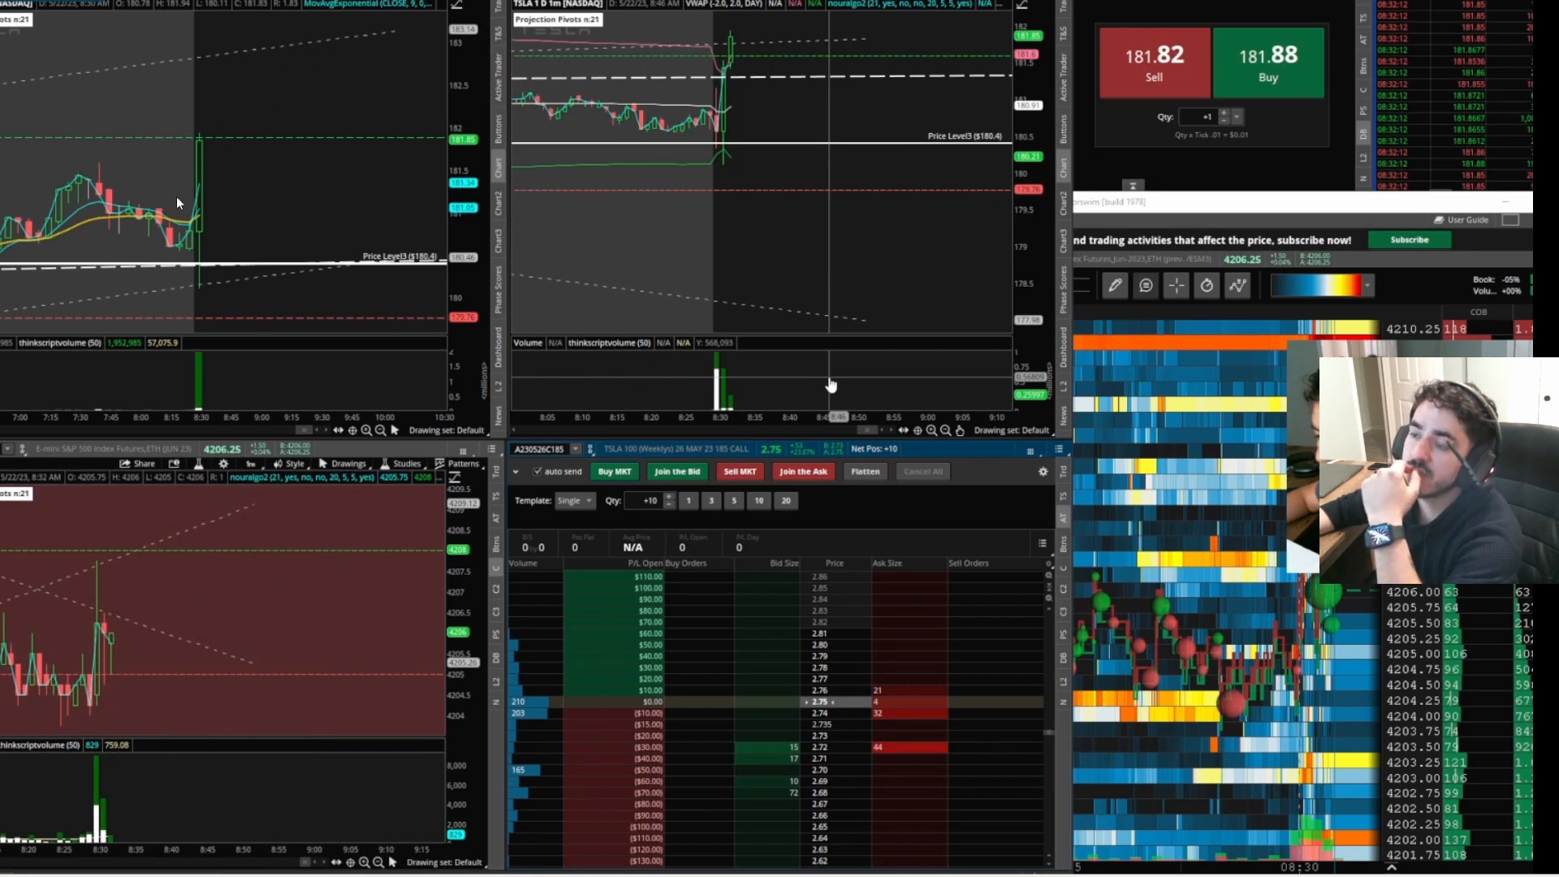
mouse_move(421, 47)
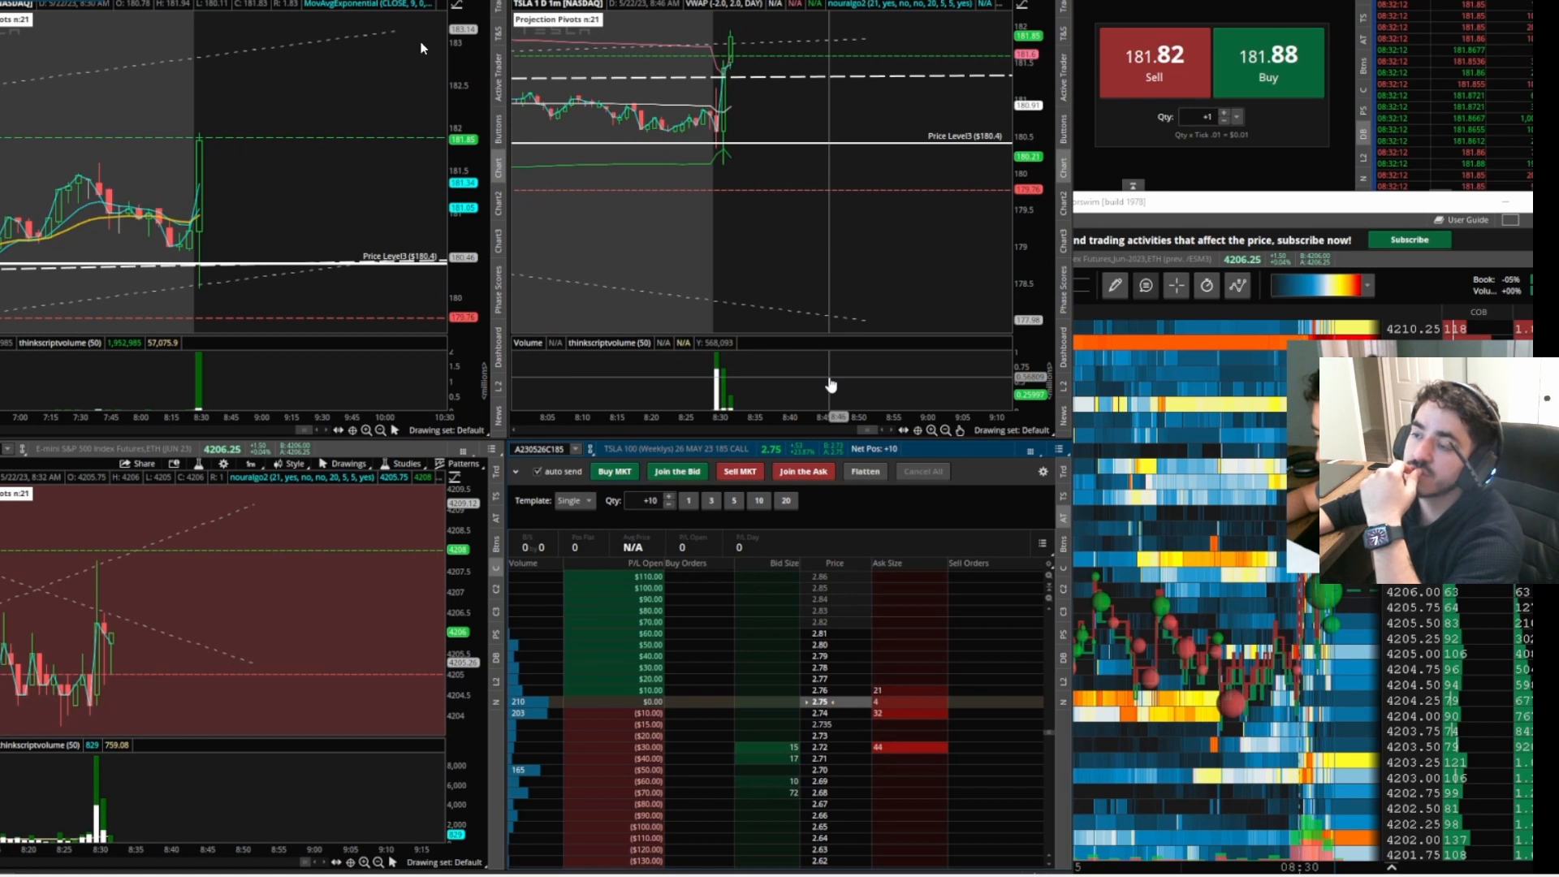
mouse_move(200, 45)
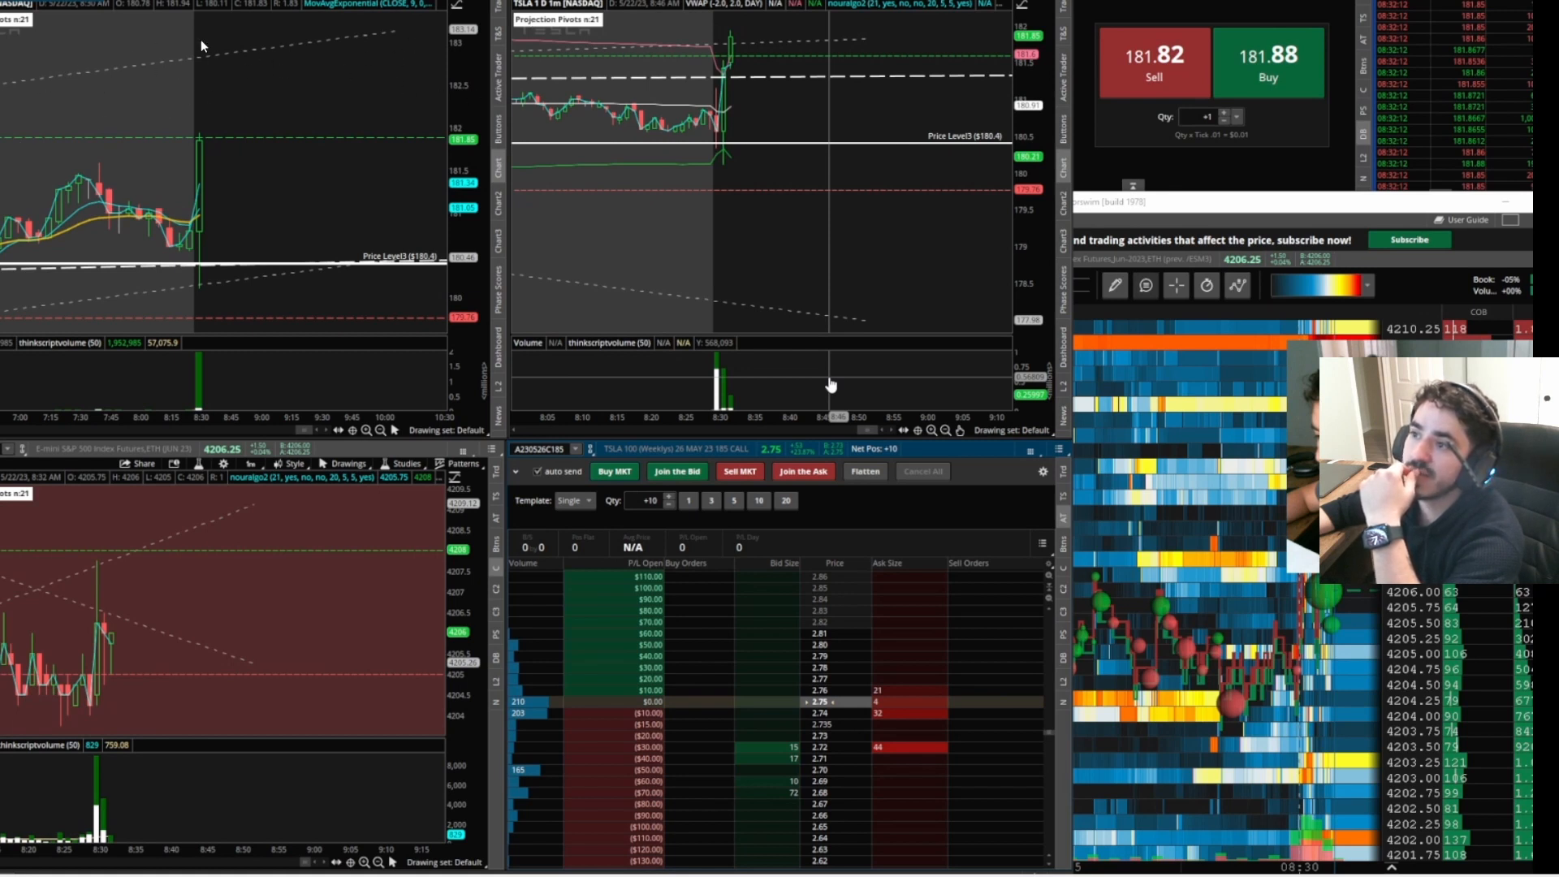
mouse_move(236, 248)
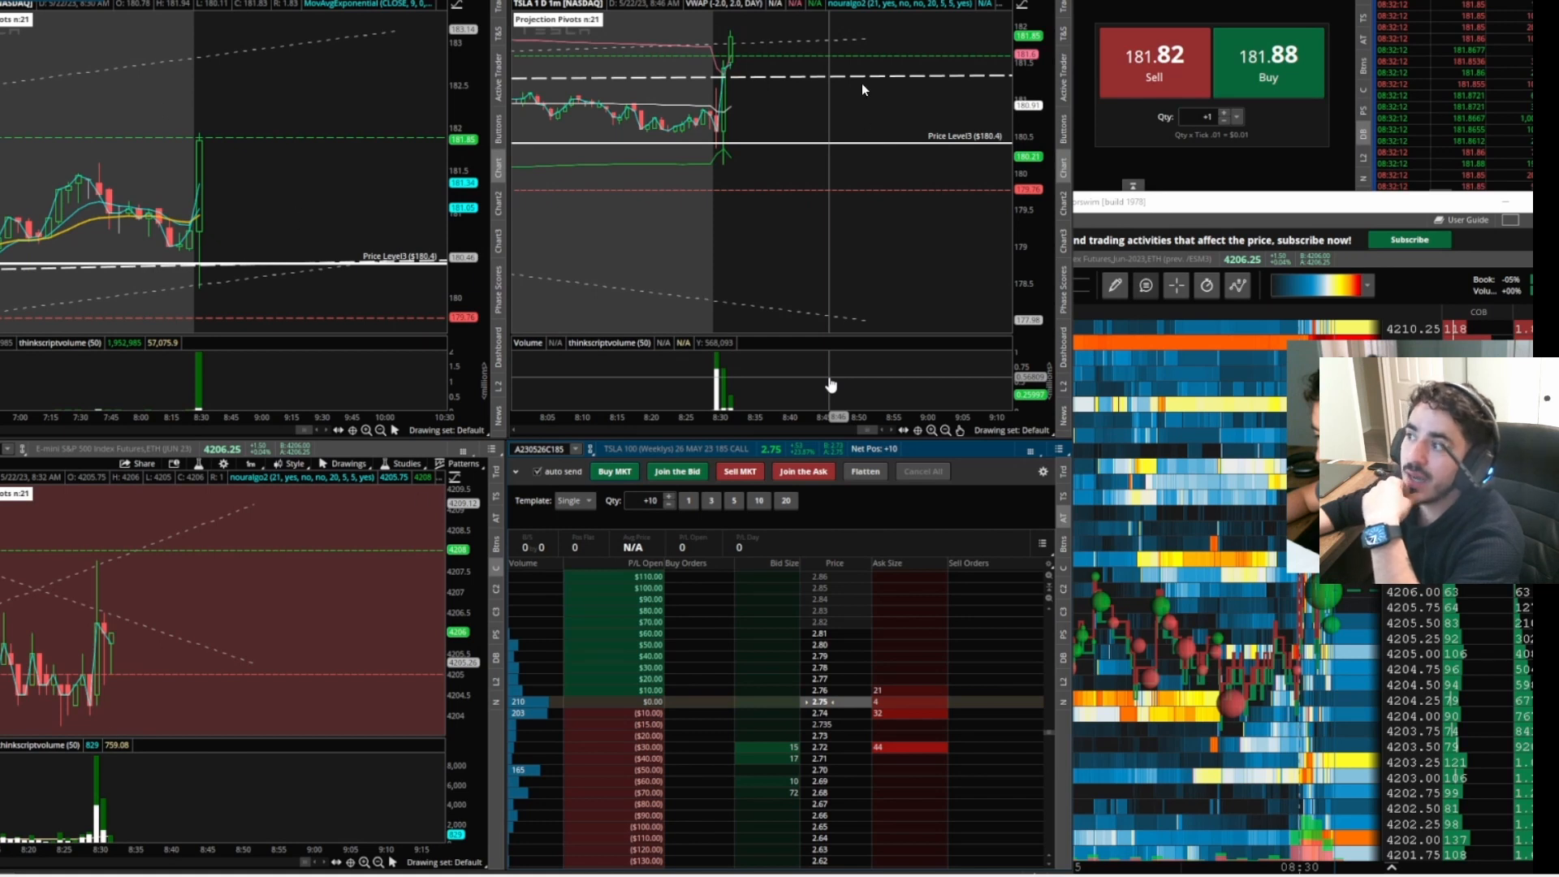
mouse_move(85, 531)
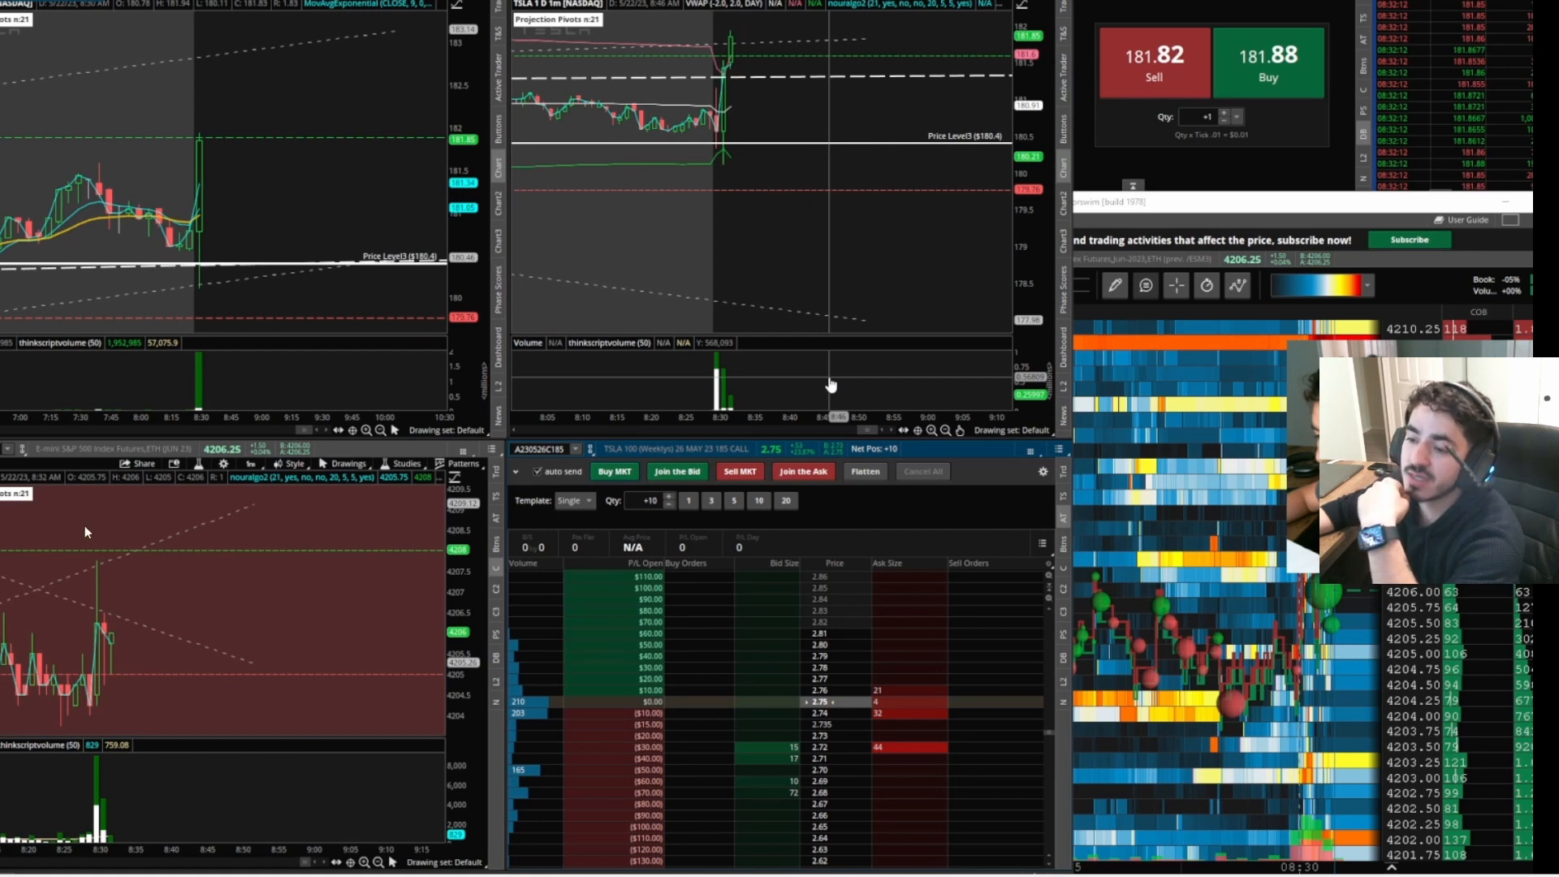
mouse_move(202, 736)
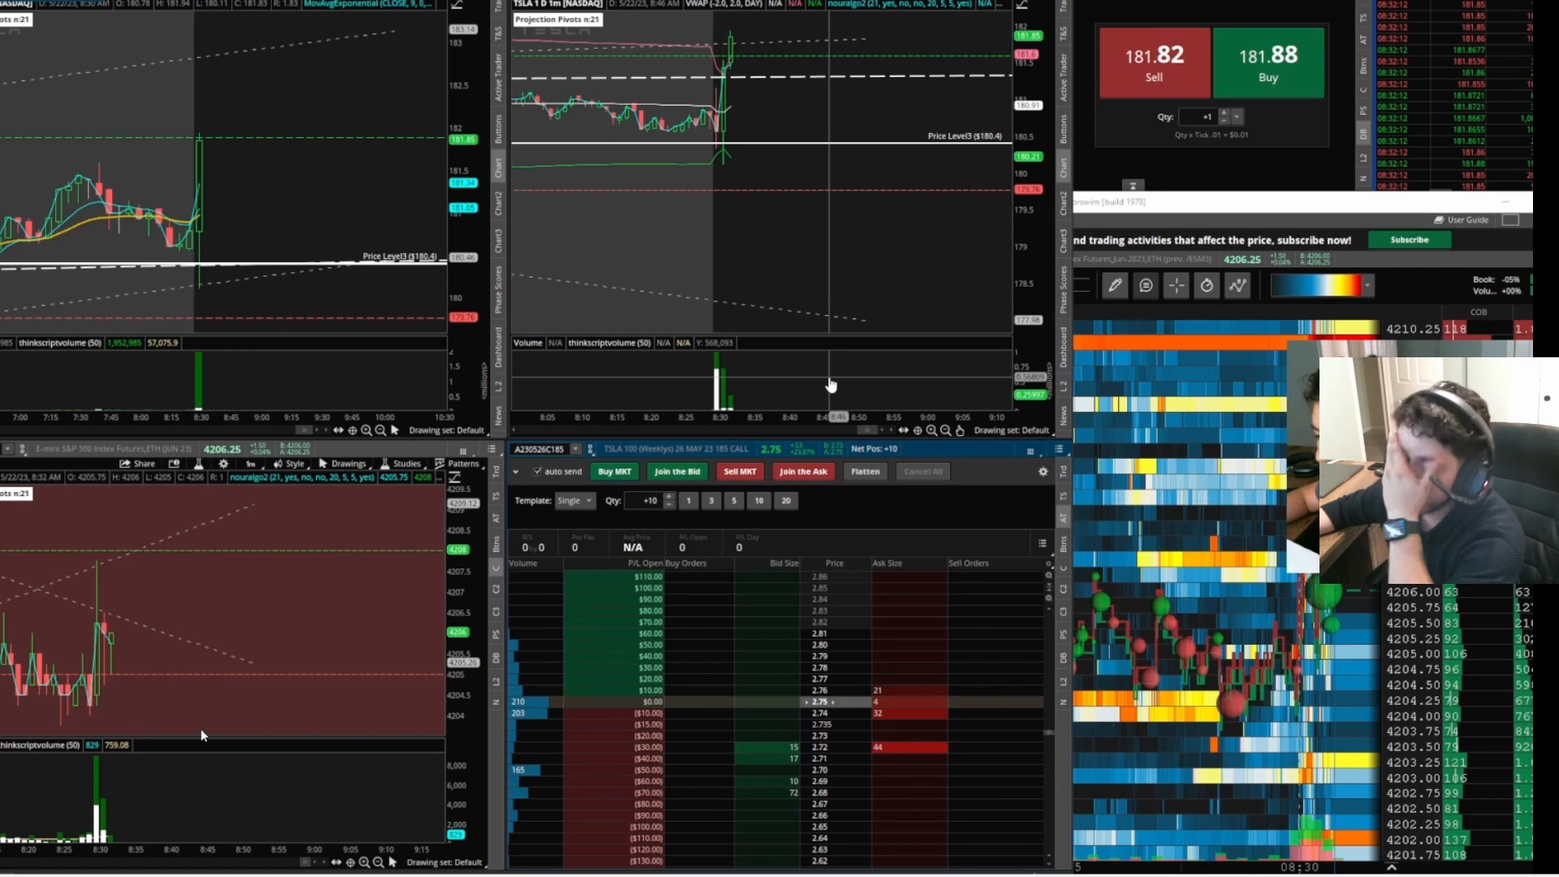
mouse_move(198, 181)
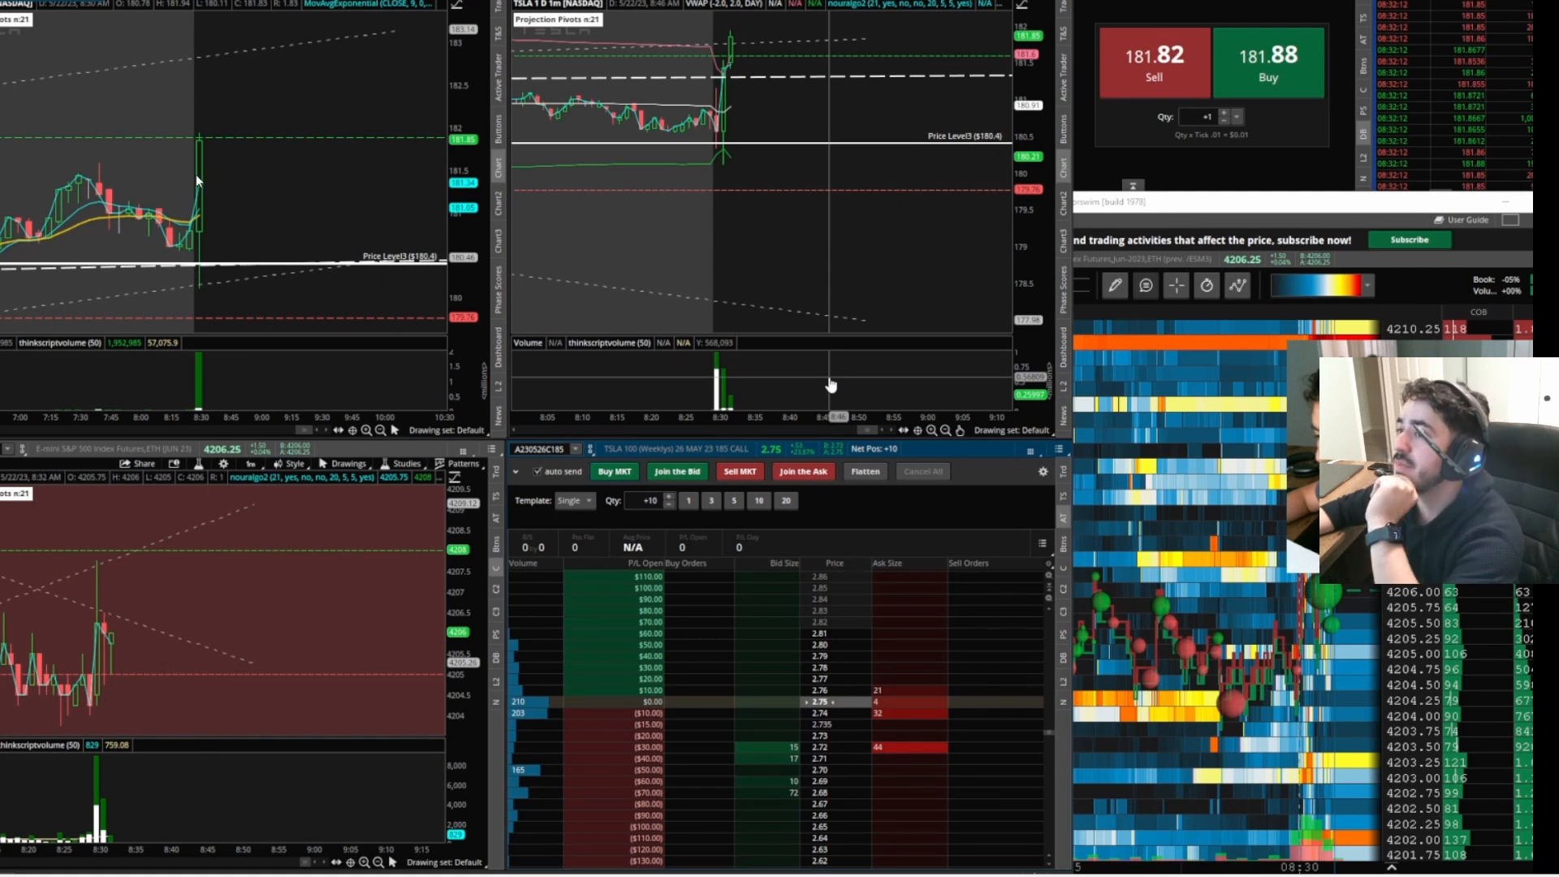
mouse_move(898, 451)
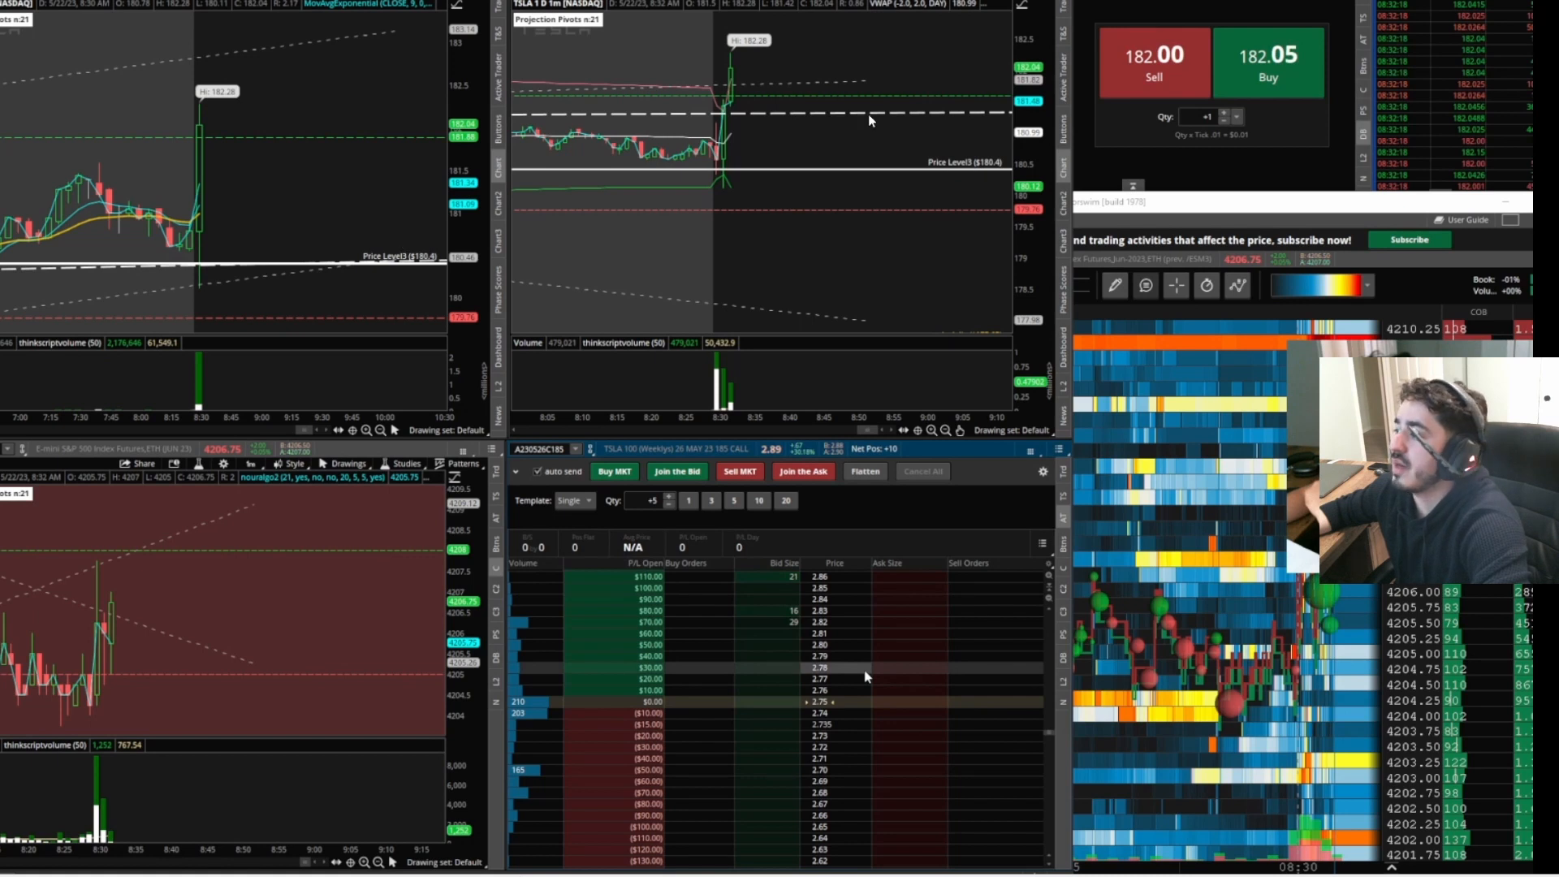
mouse_move(704, 297)
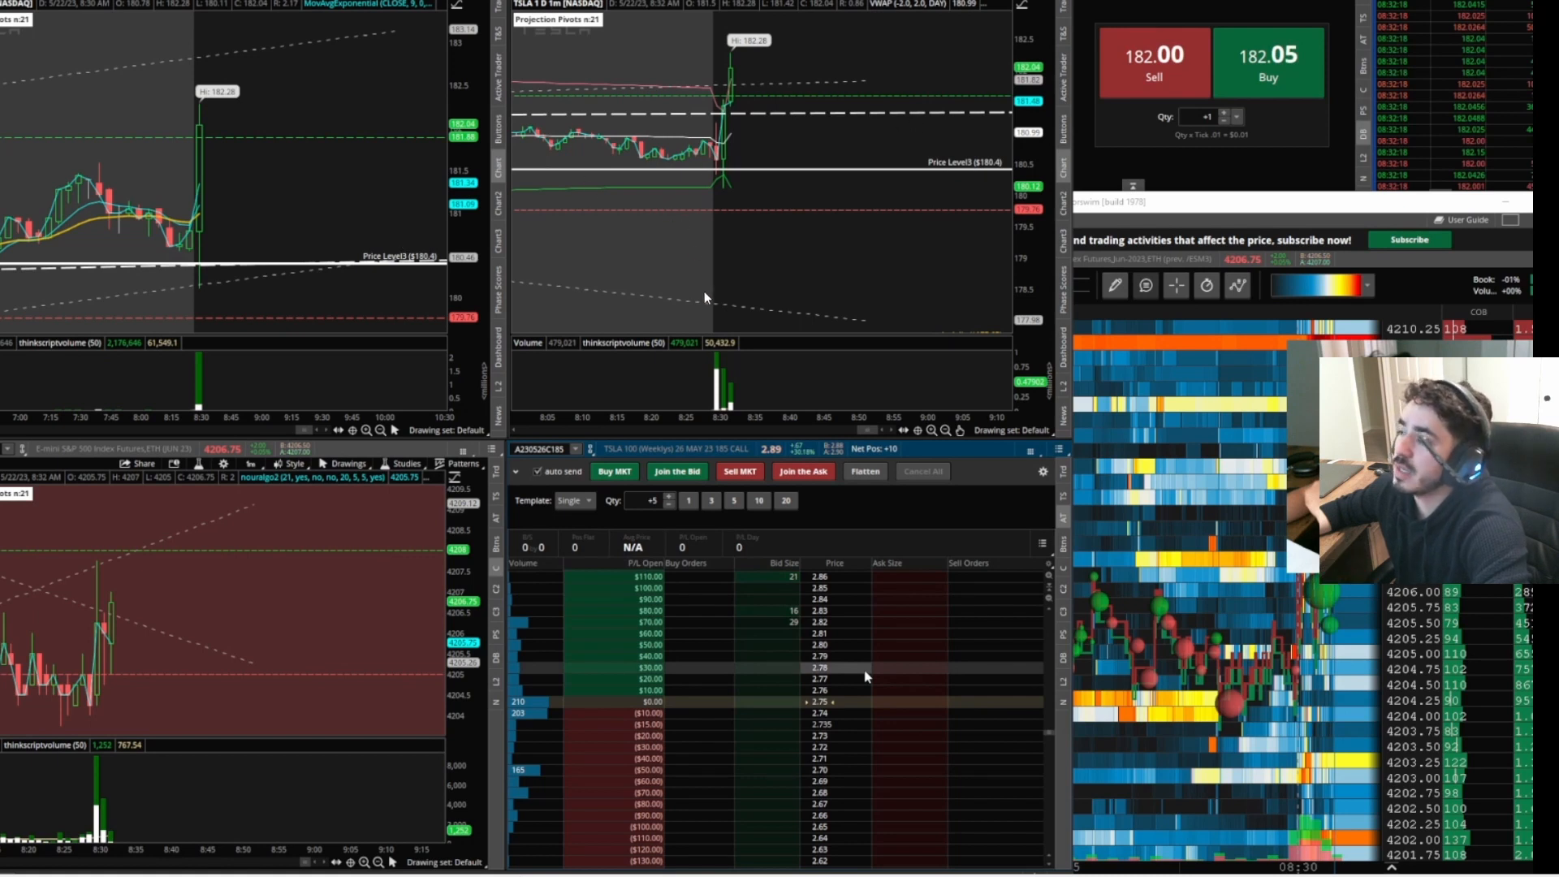
mouse_move(721, 105)
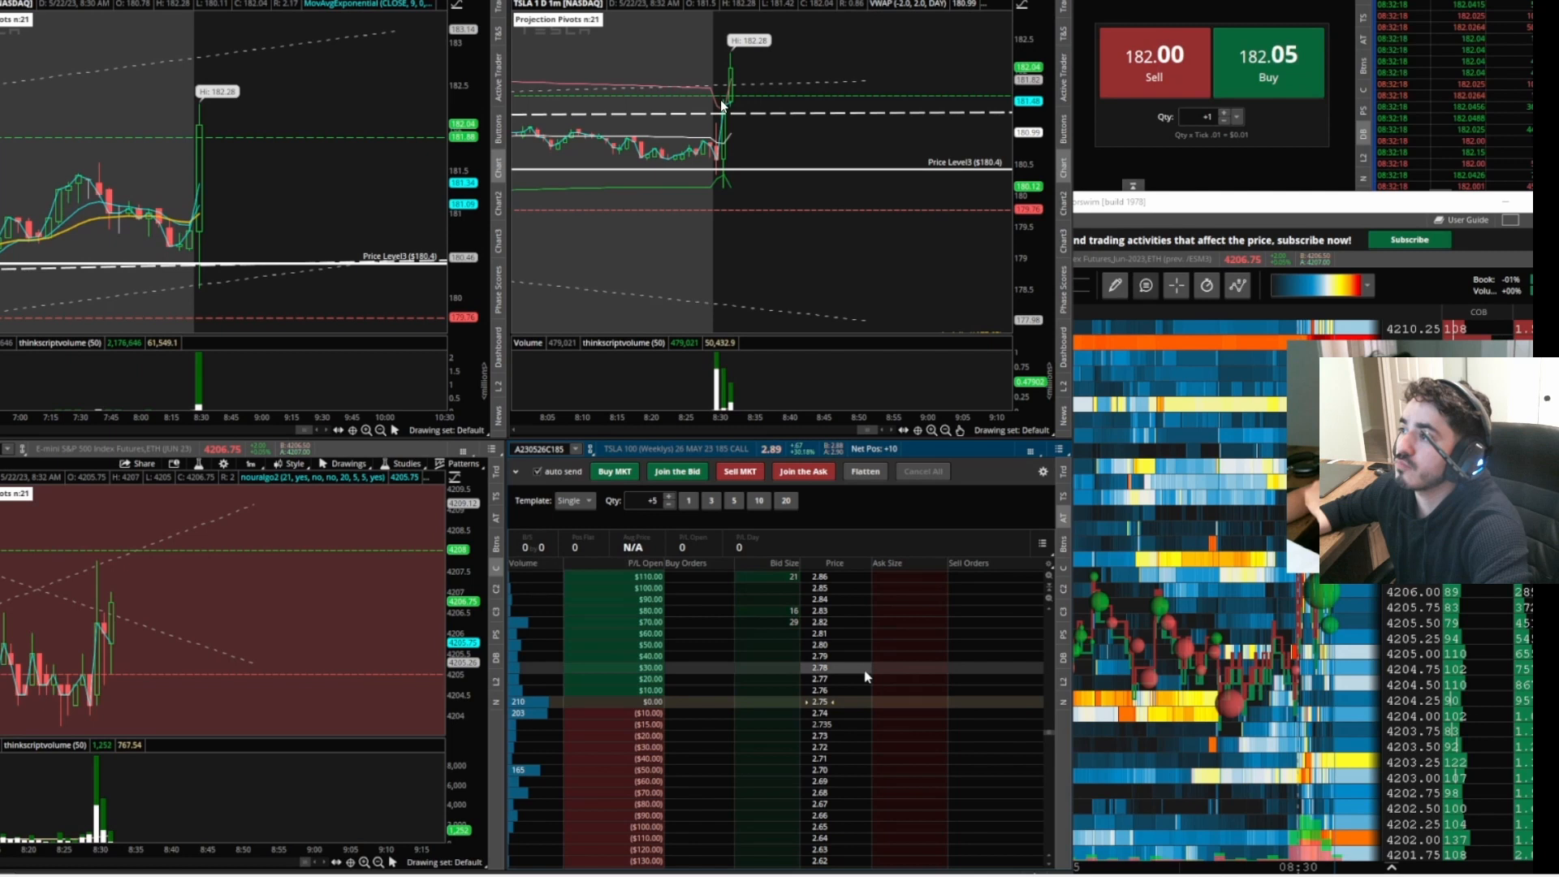
mouse_move(825, 112)
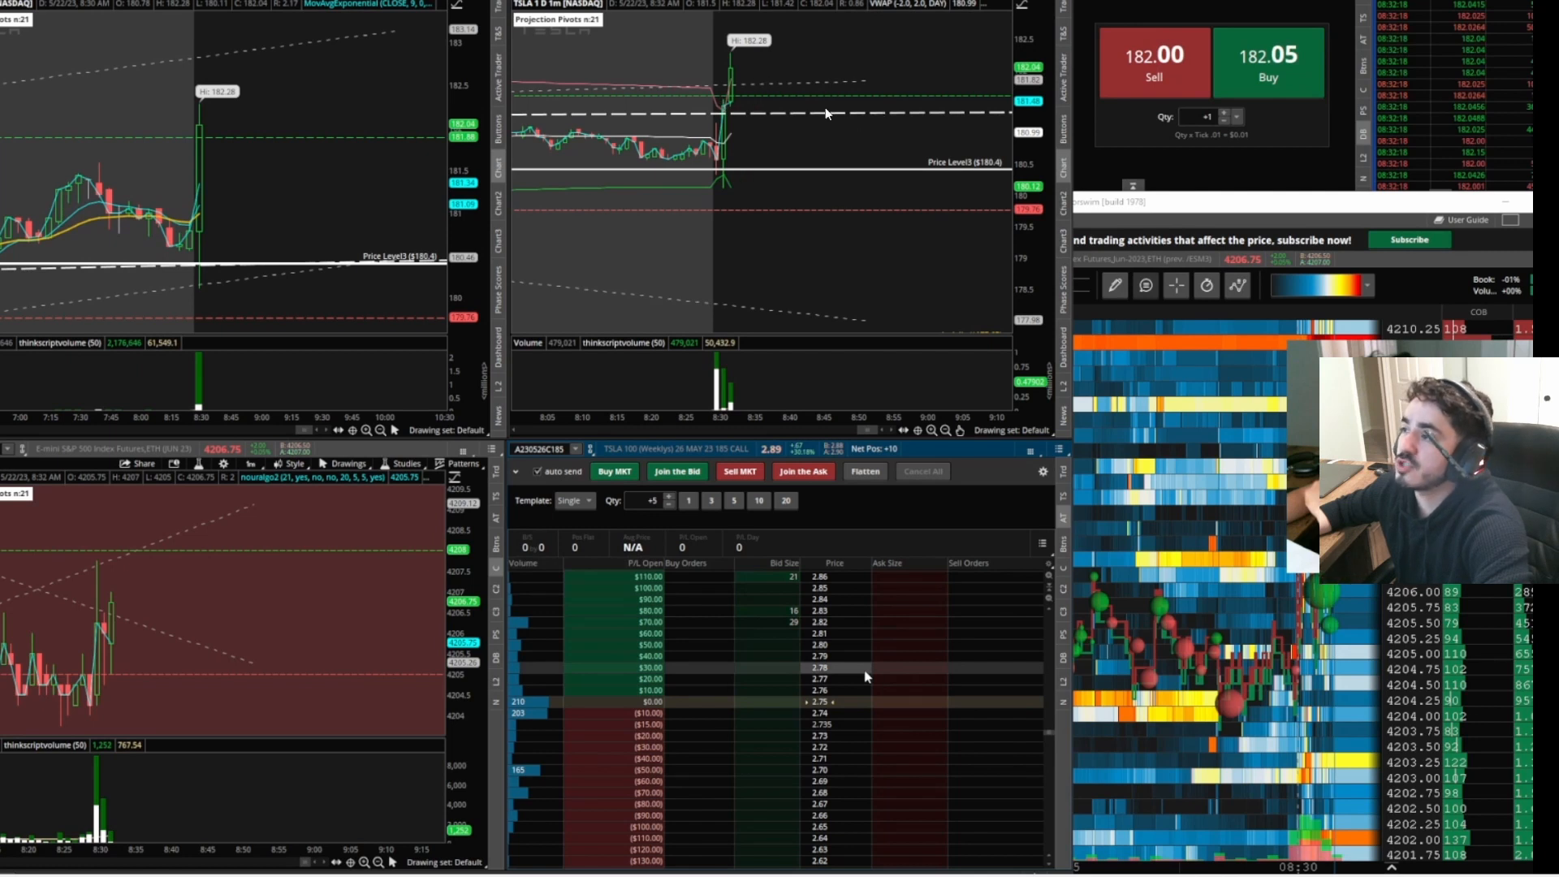
mouse_move(958, 152)
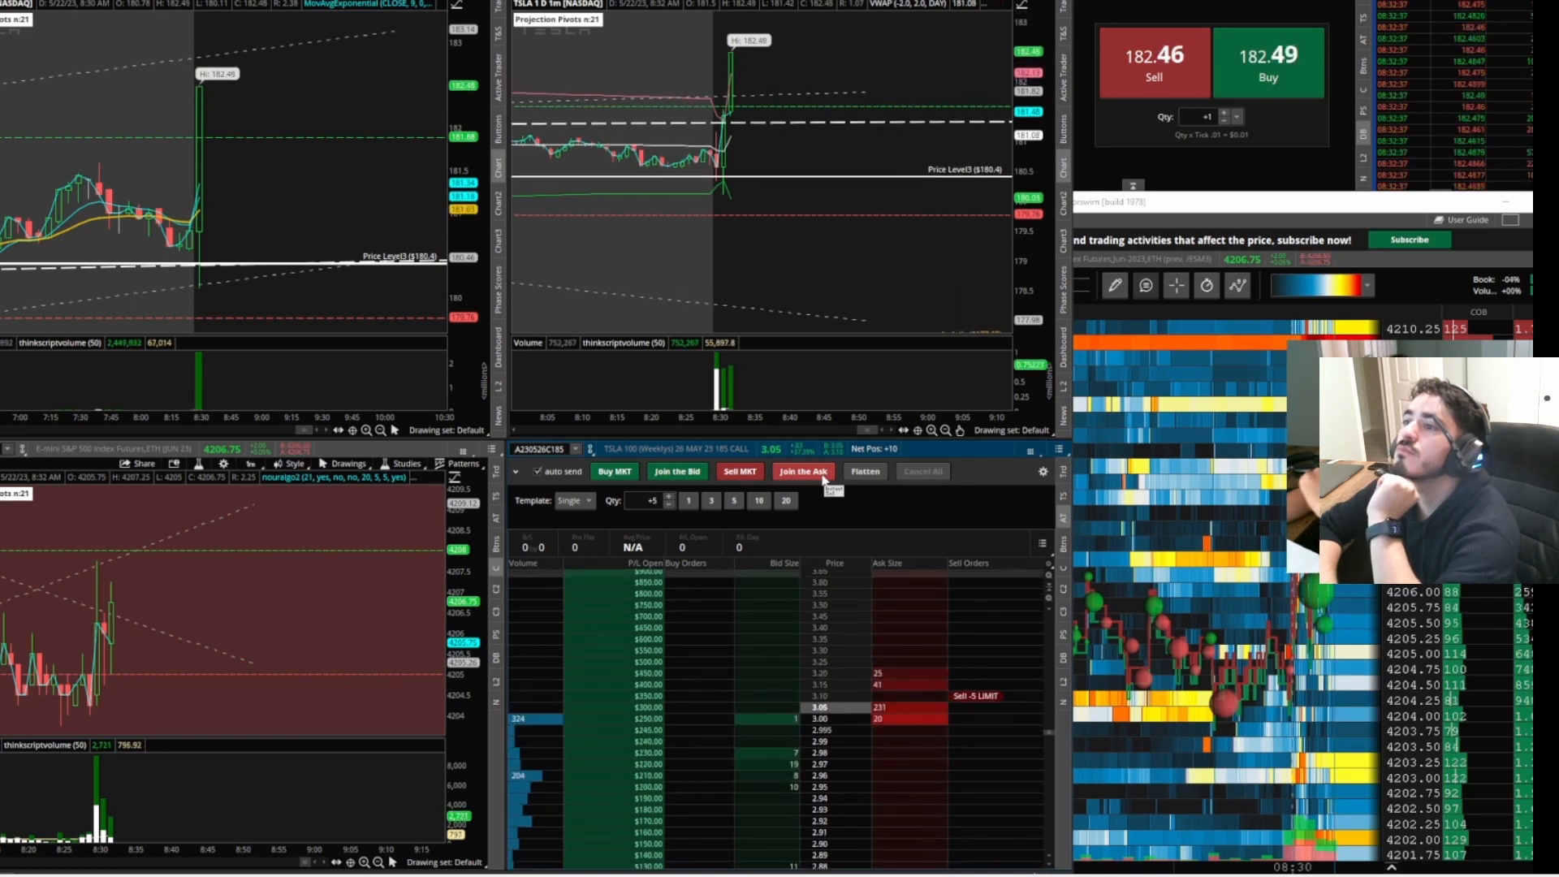
Join the ask with a limit sell of 5 TSLA 185 calls.
click(739, 470)
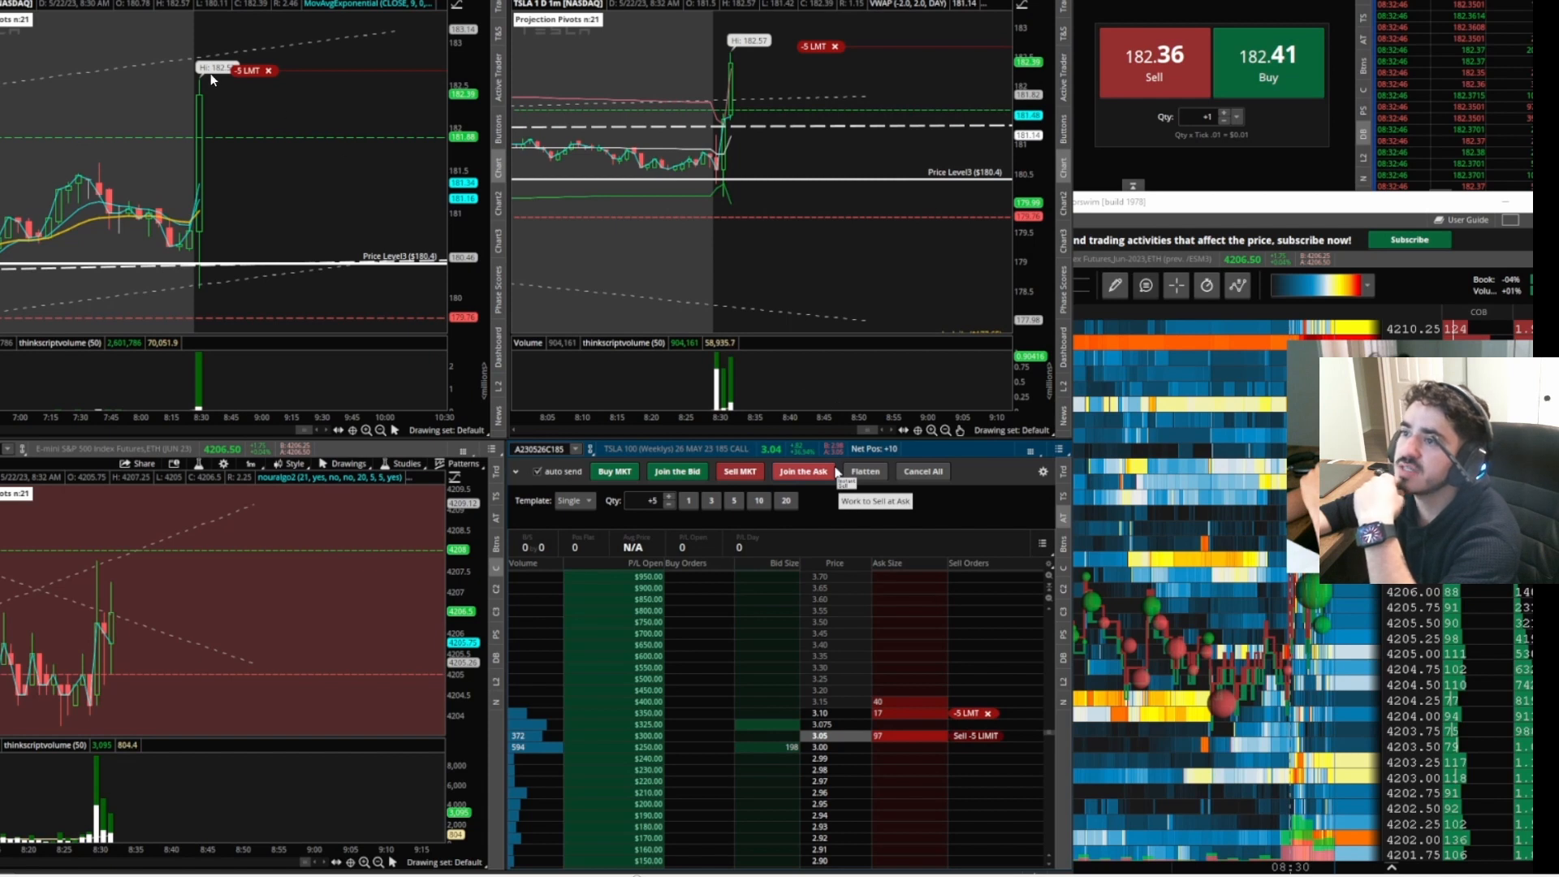
mouse_move(239, 57)
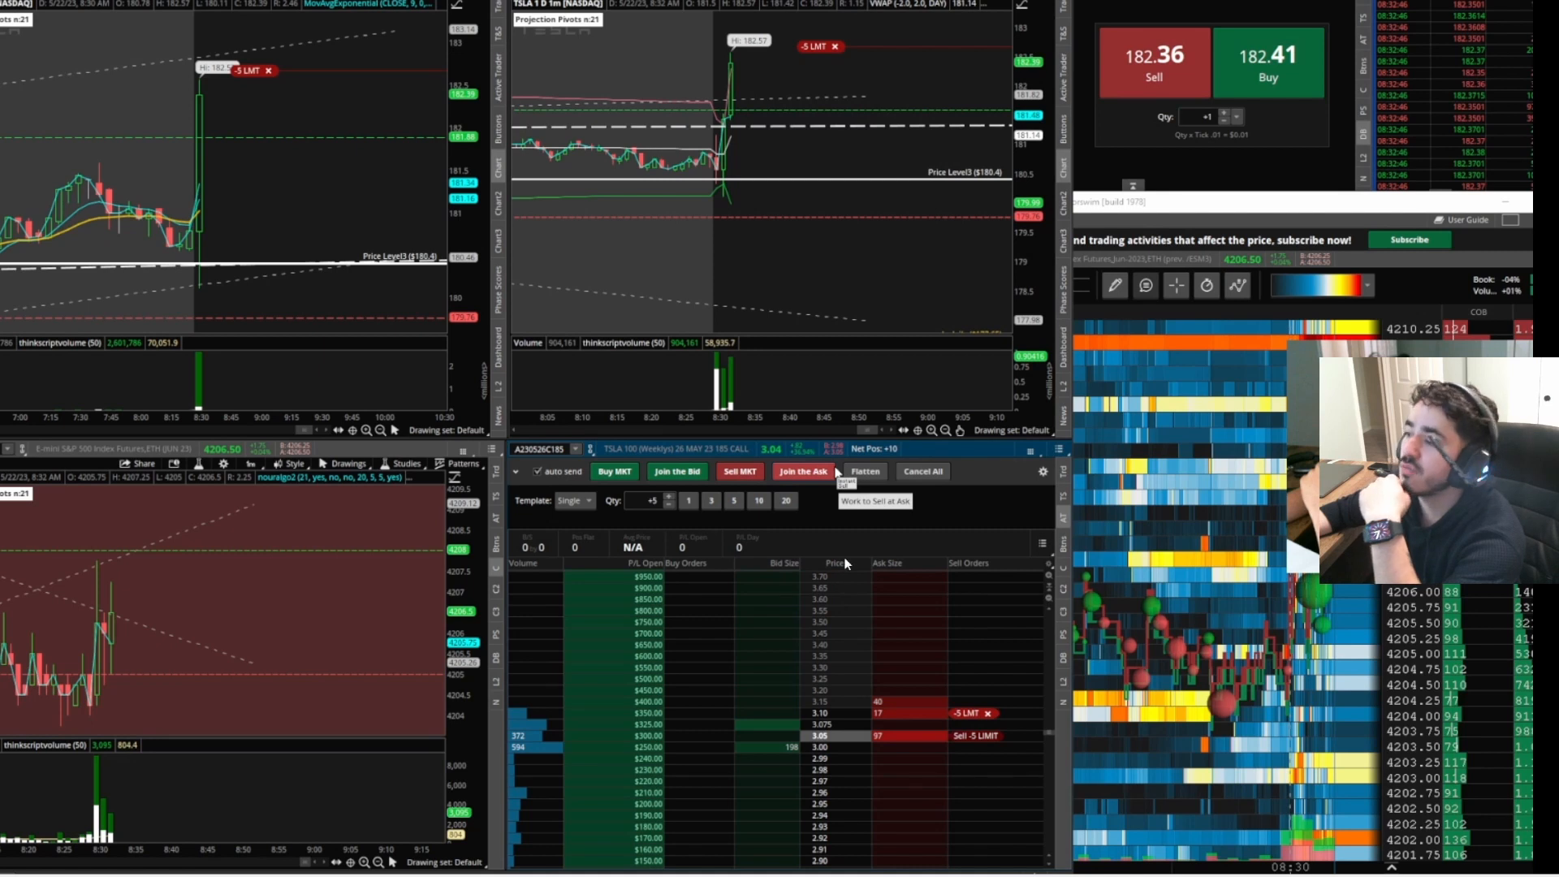
mouse_move(743, 574)
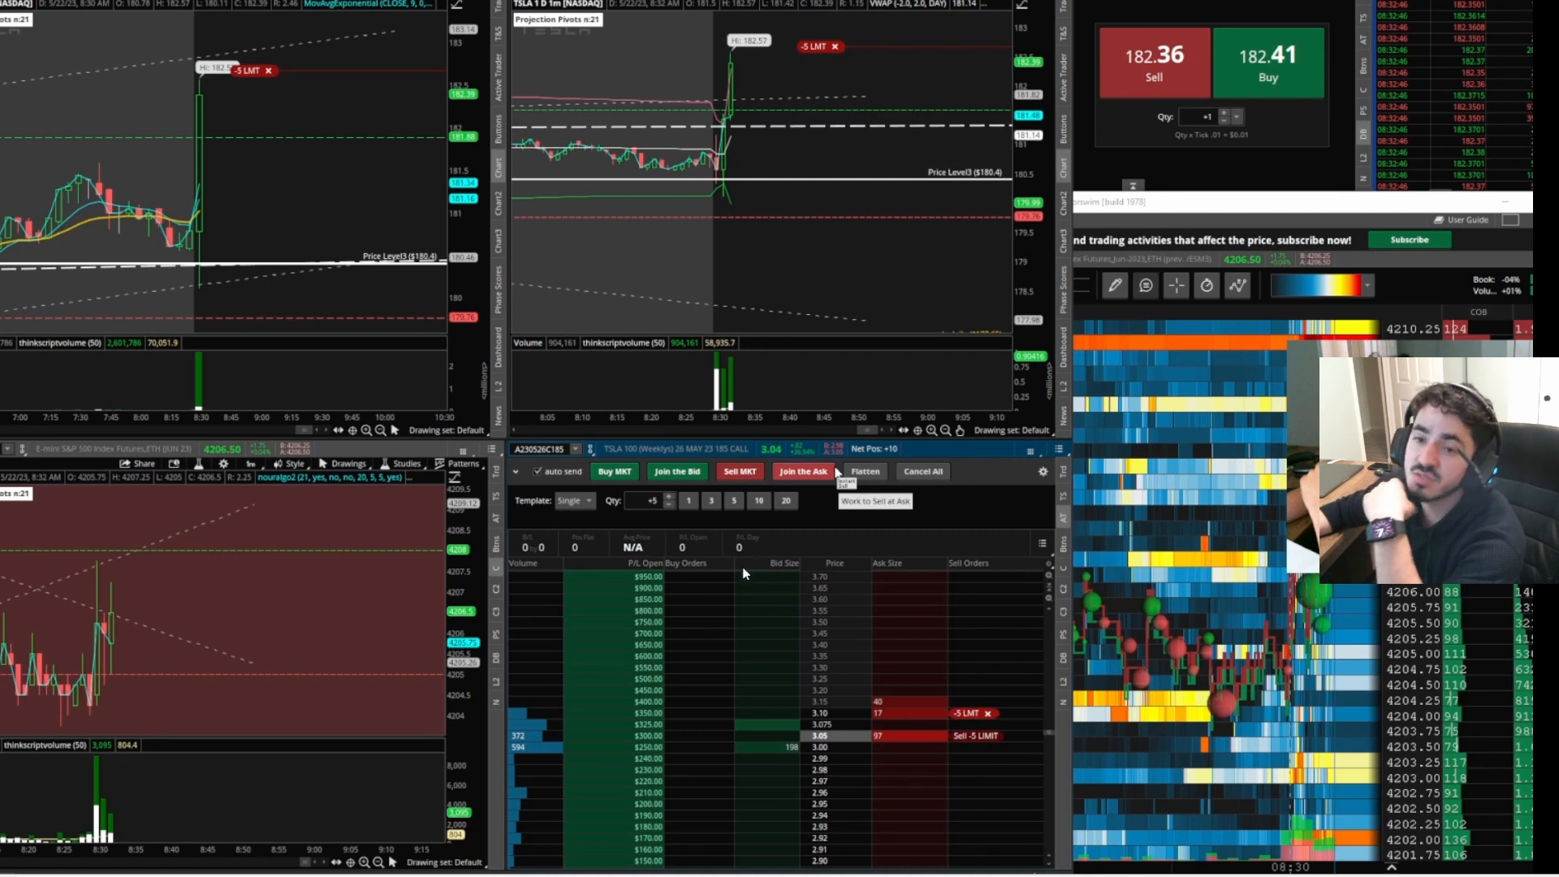
mouse_move(726, 679)
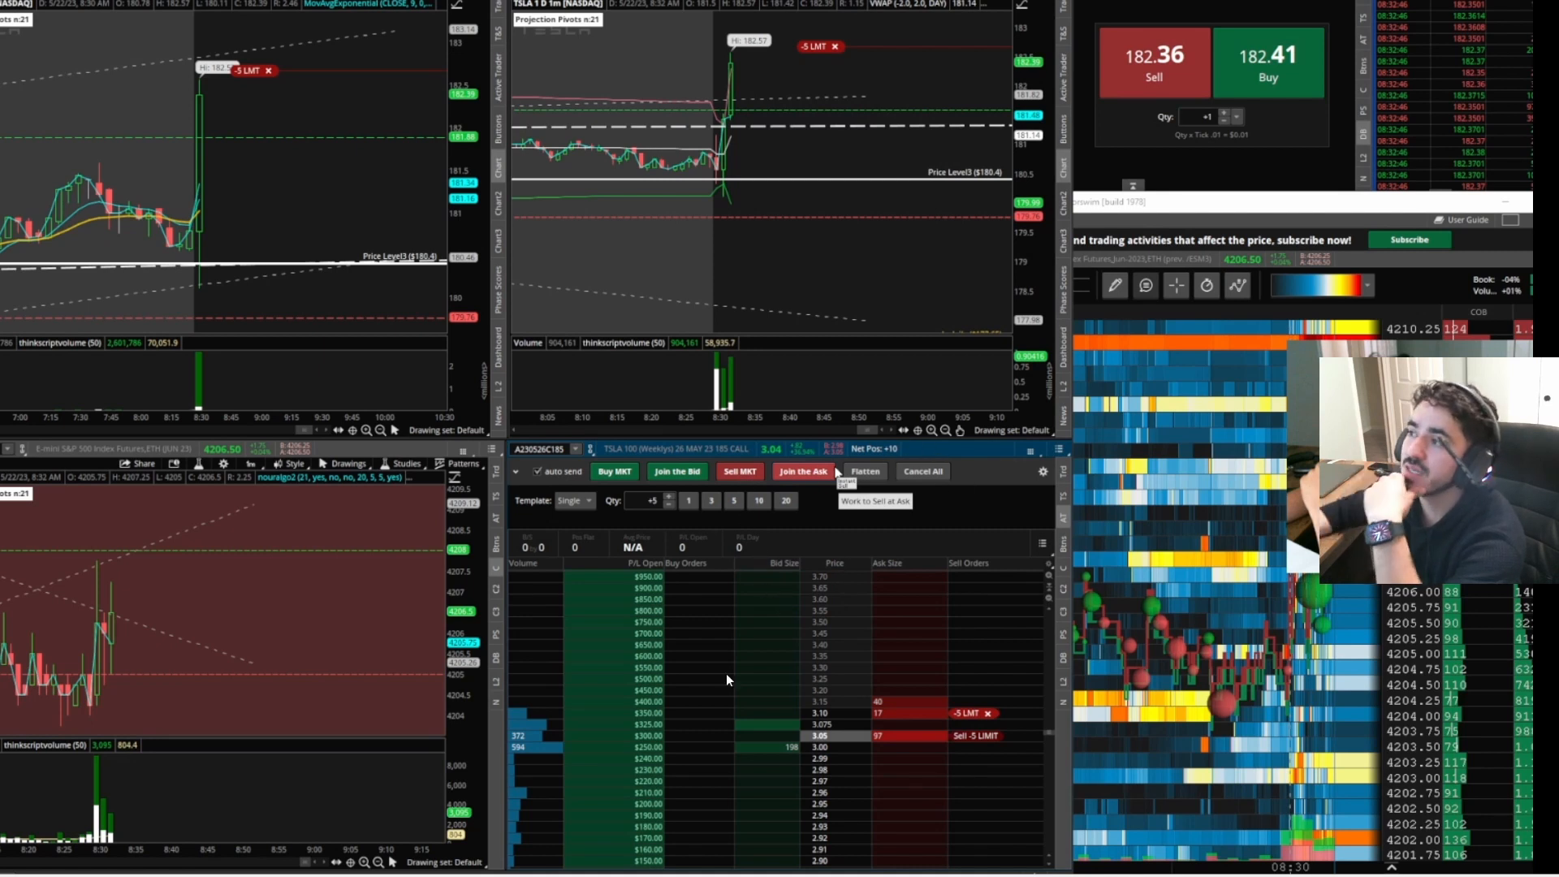
mouse_move(603, 576)
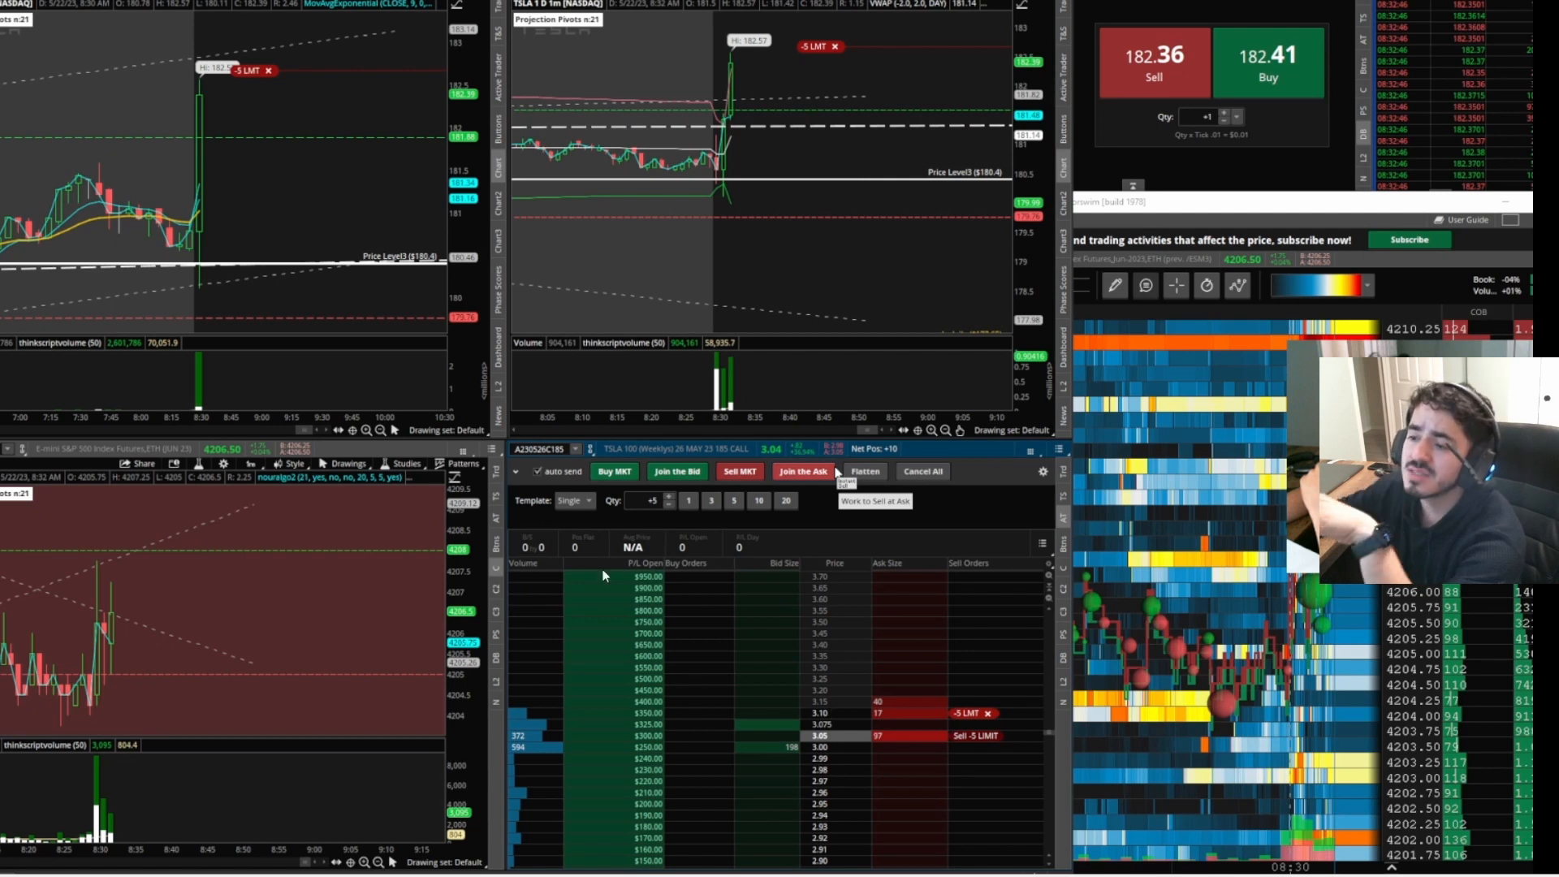
mouse_move(119, 606)
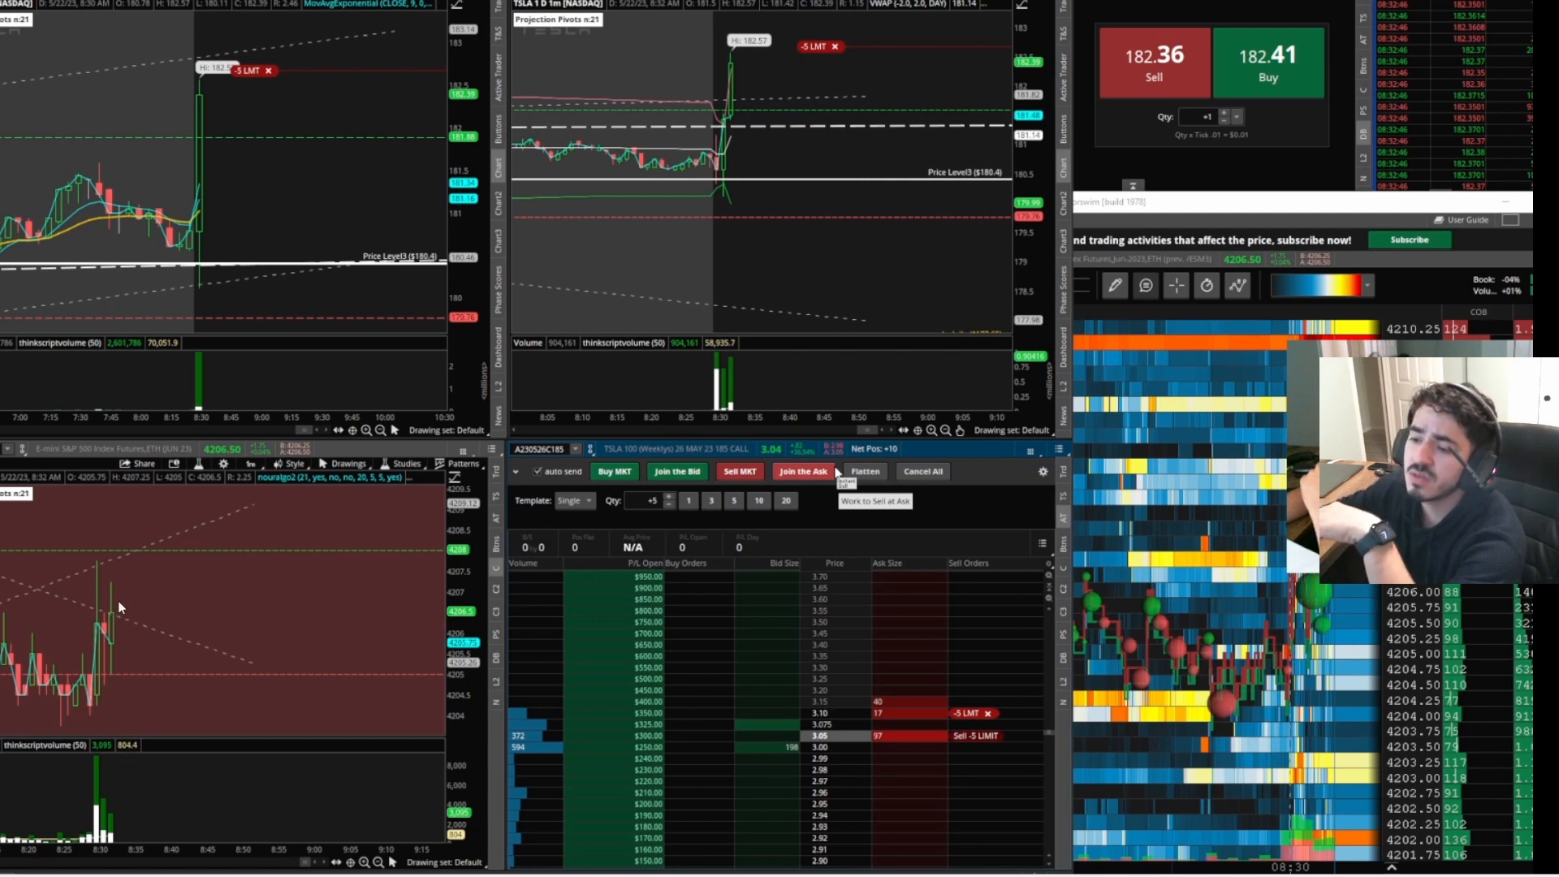
mouse_move(125, 609)
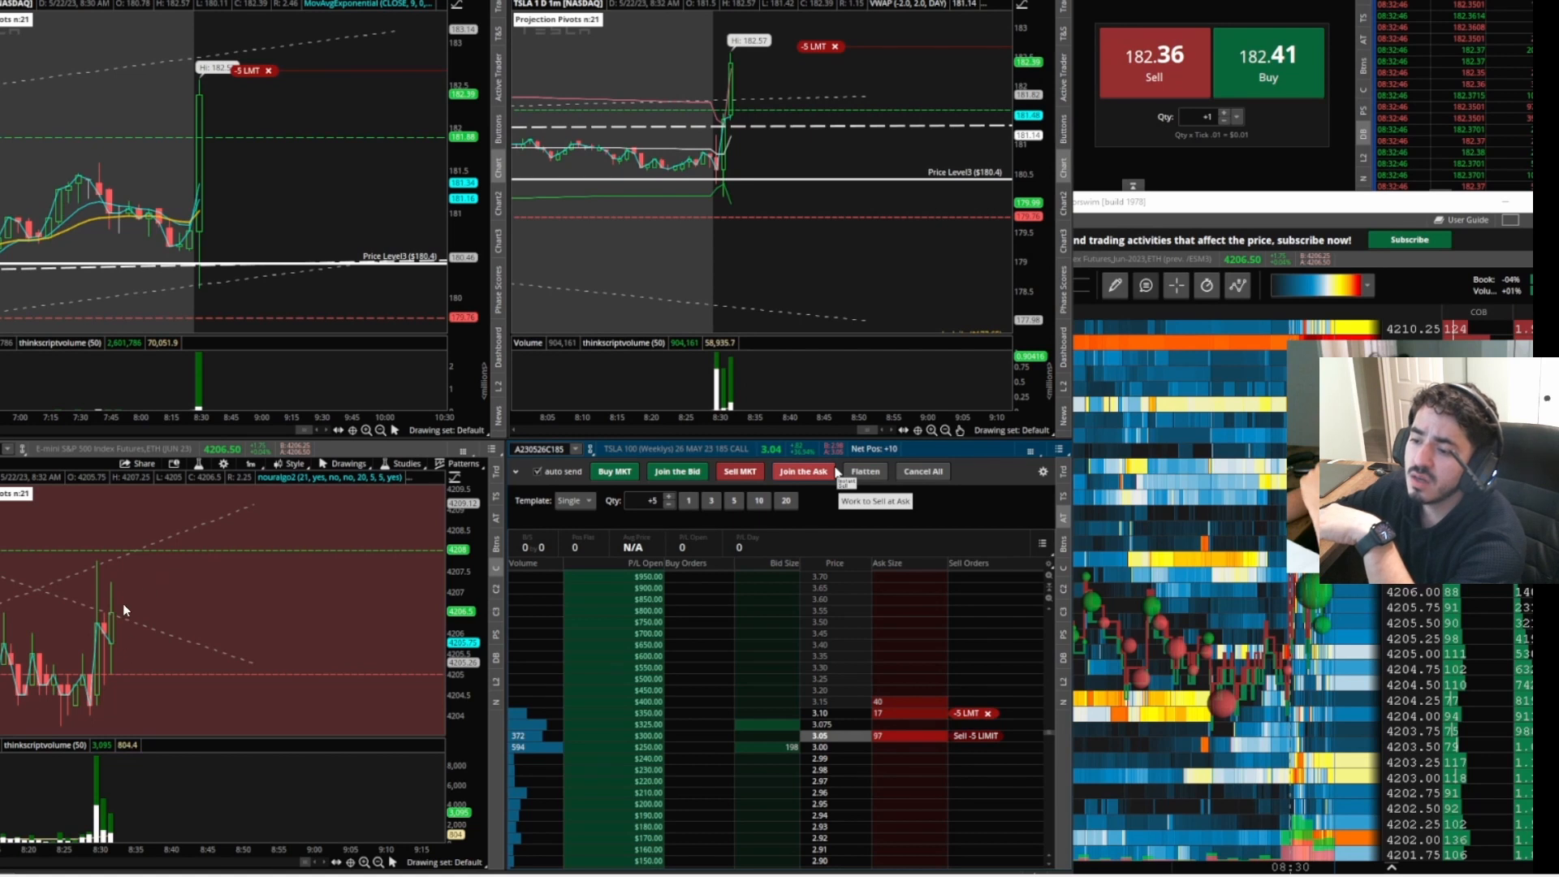
mouse_move(266, 563)
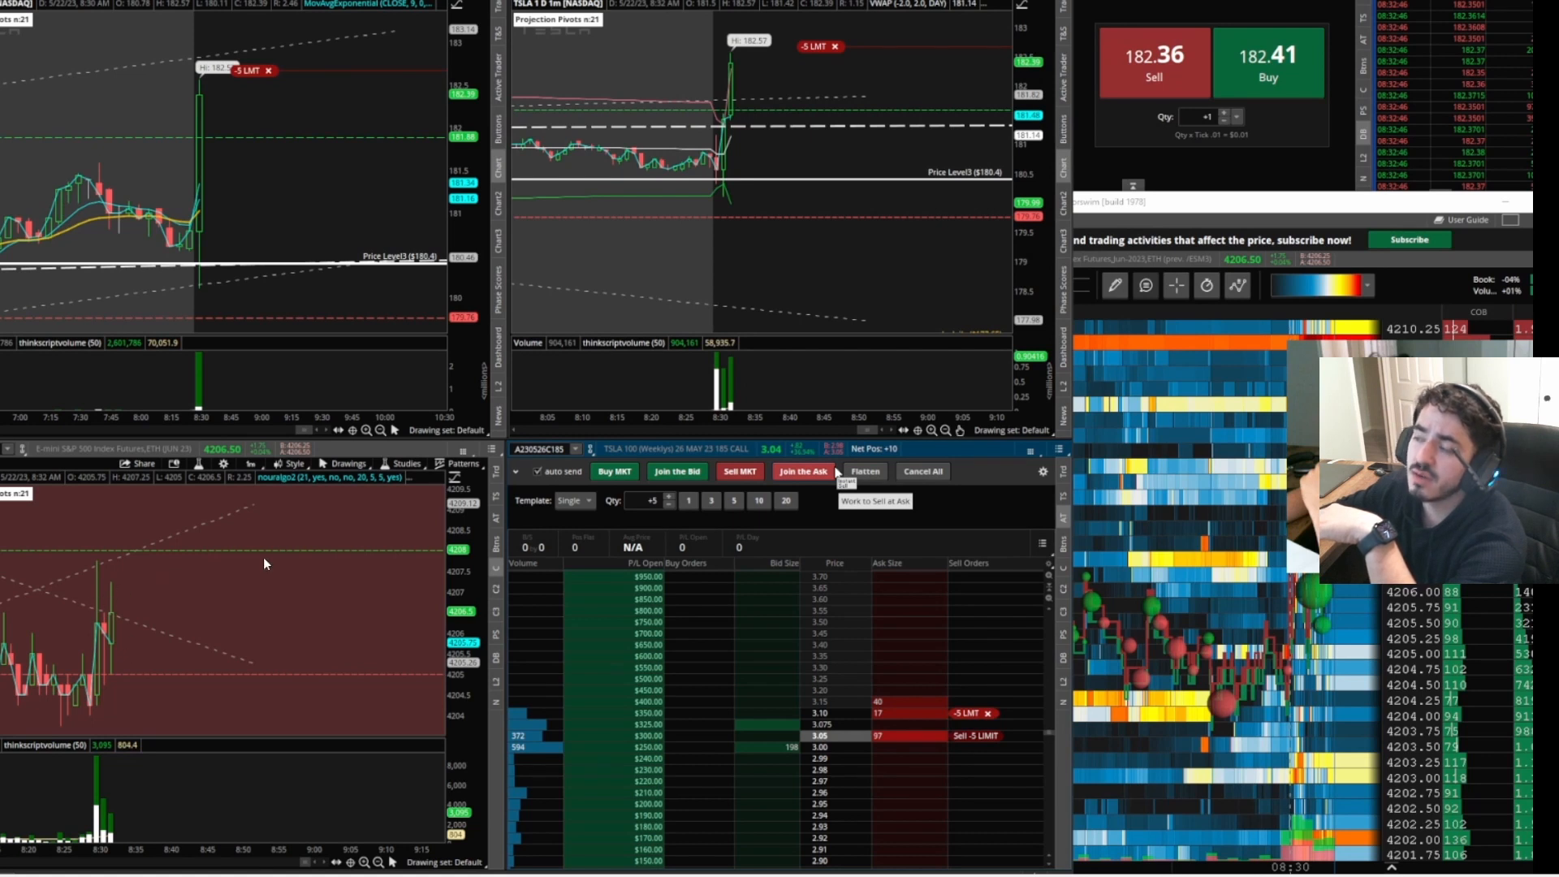
mouse_move(831, 221)
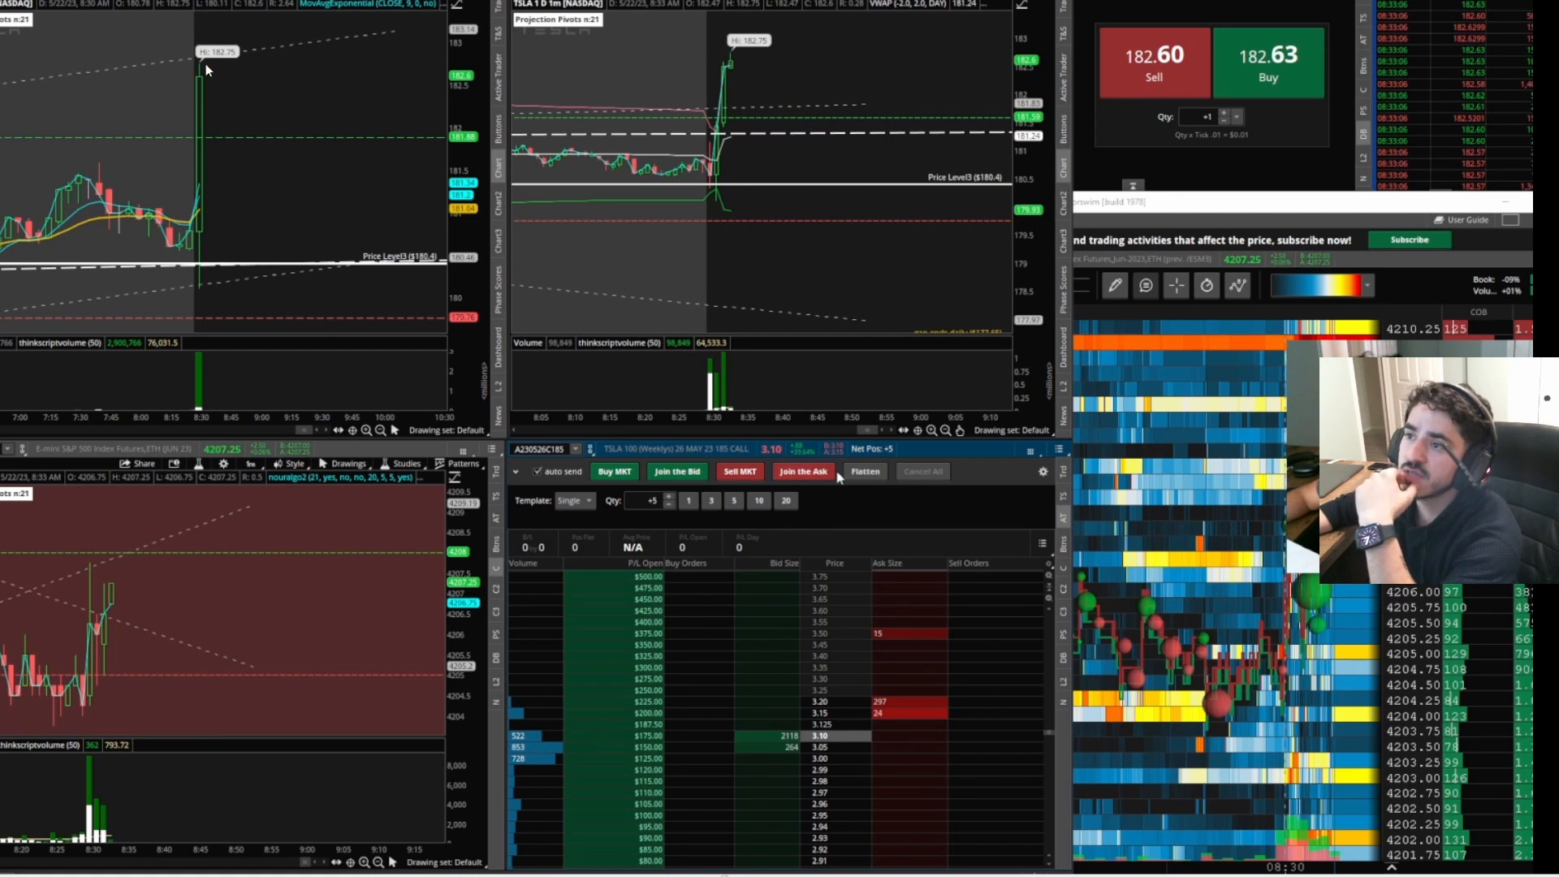
mouse_move(226, 70)
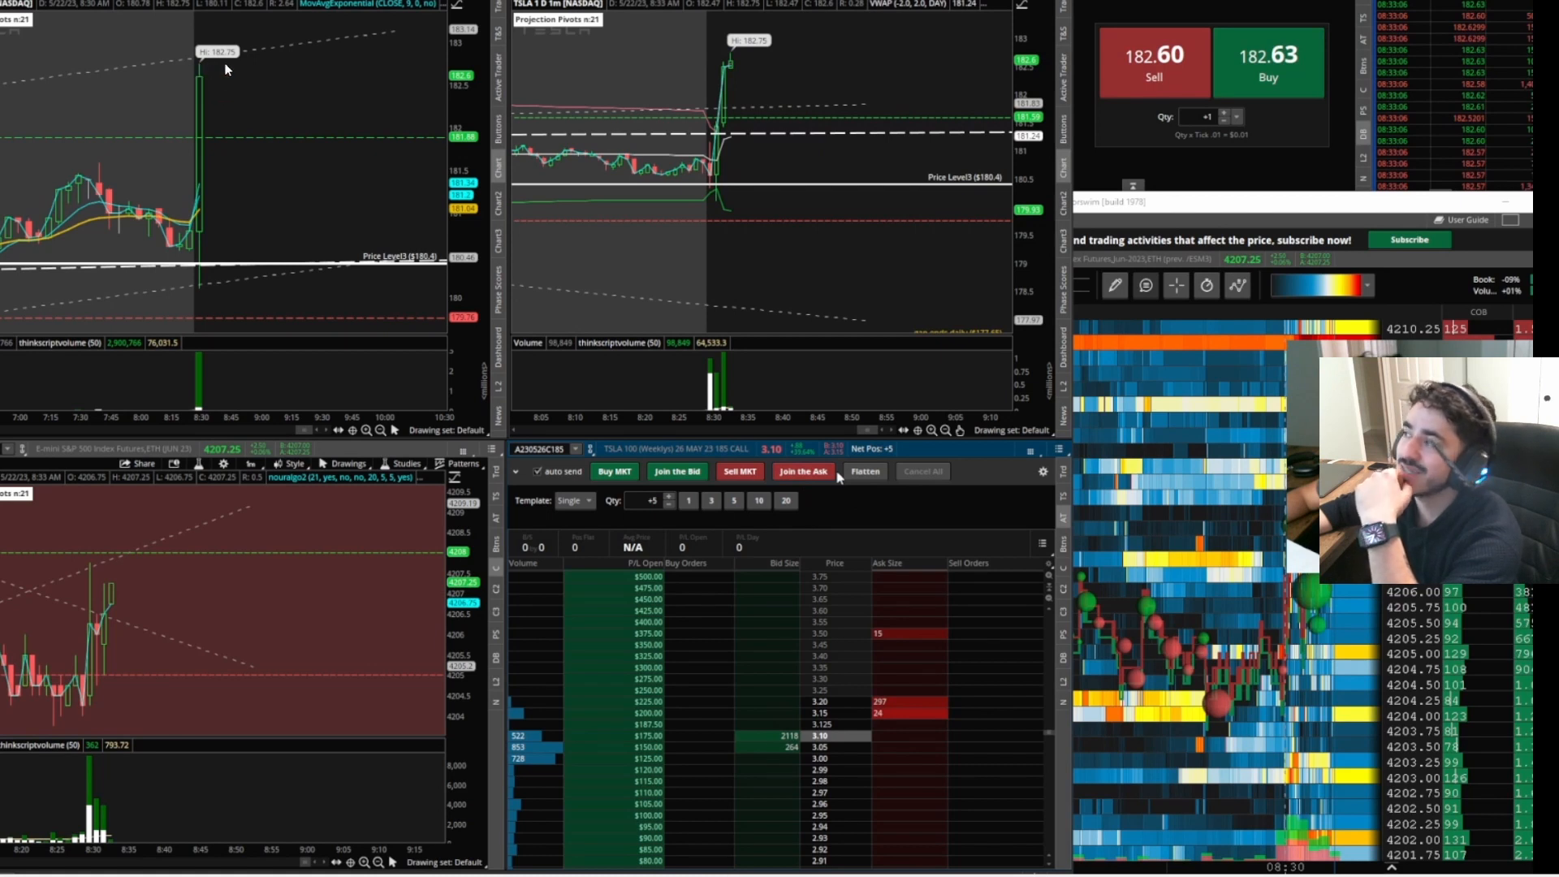
mouse_move(181, 142)
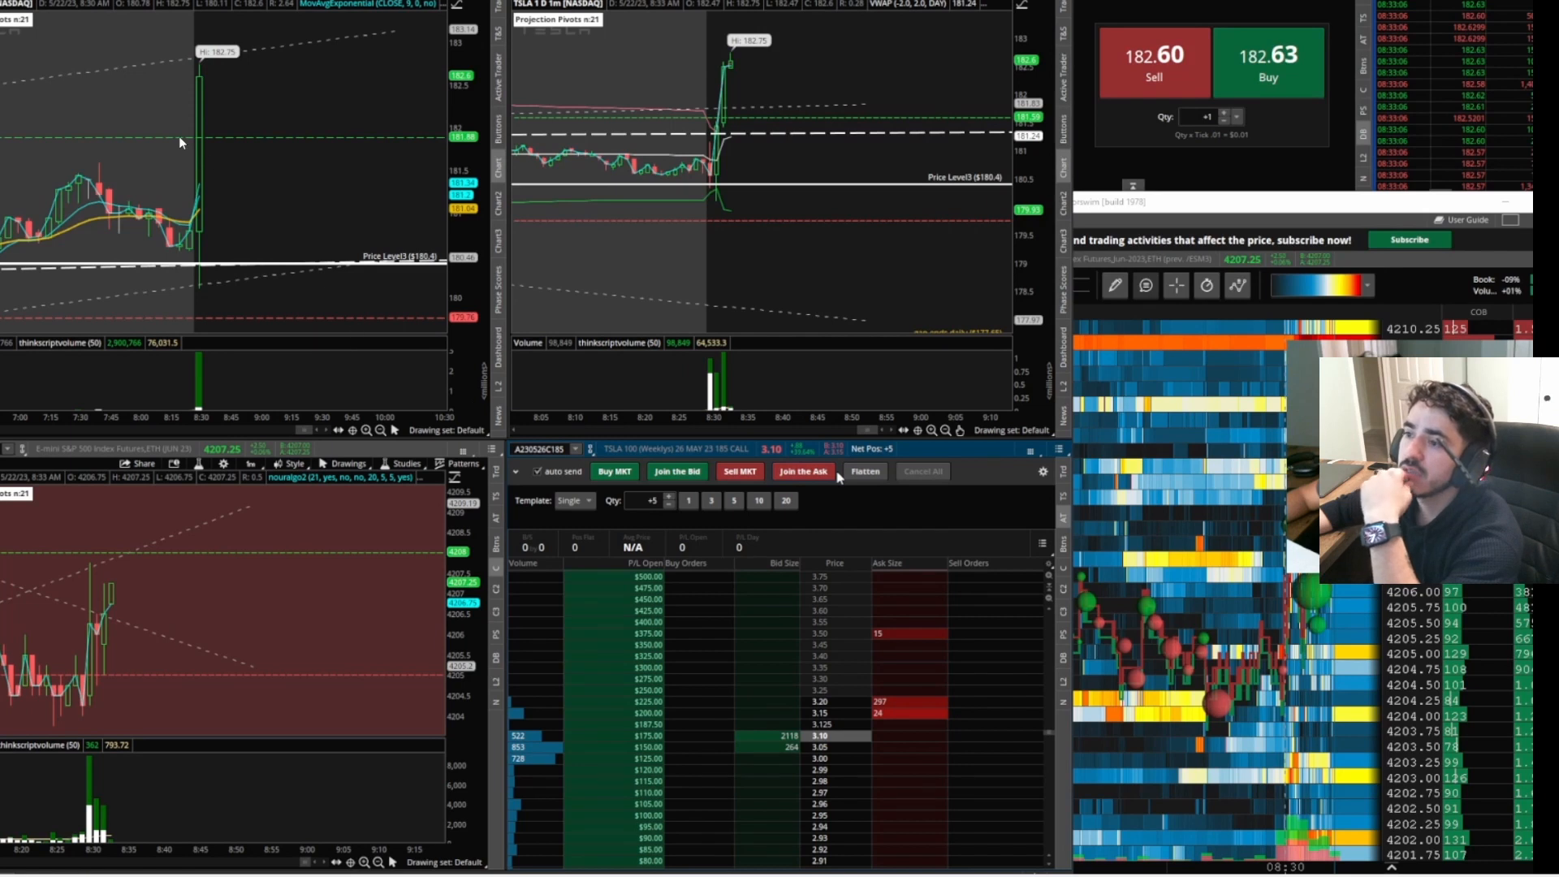
mouse_move(403, 667)
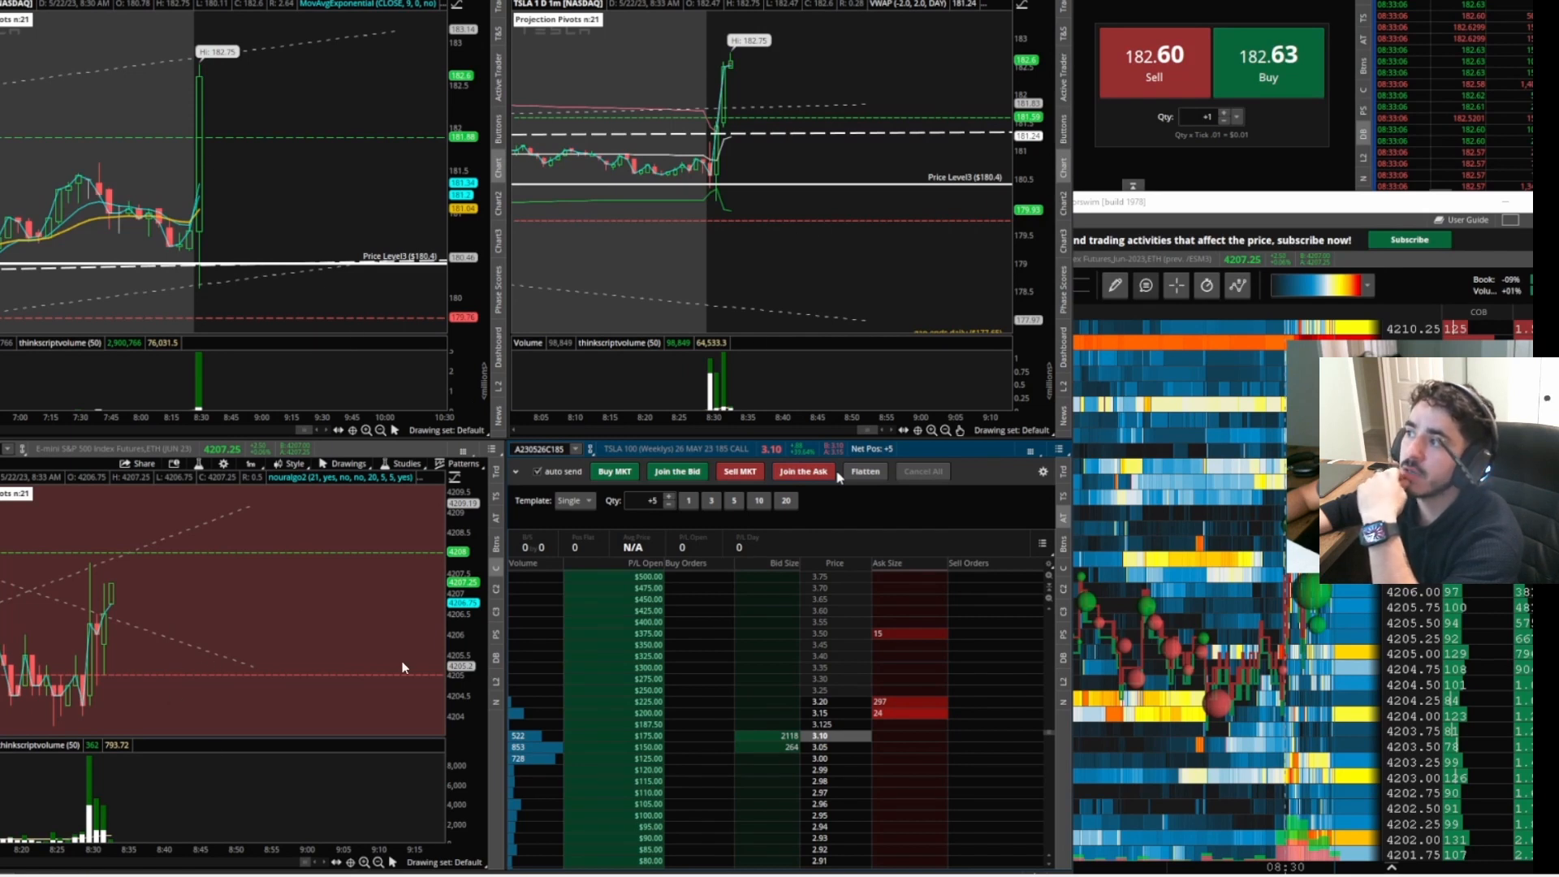
mouse_move(219, 647)
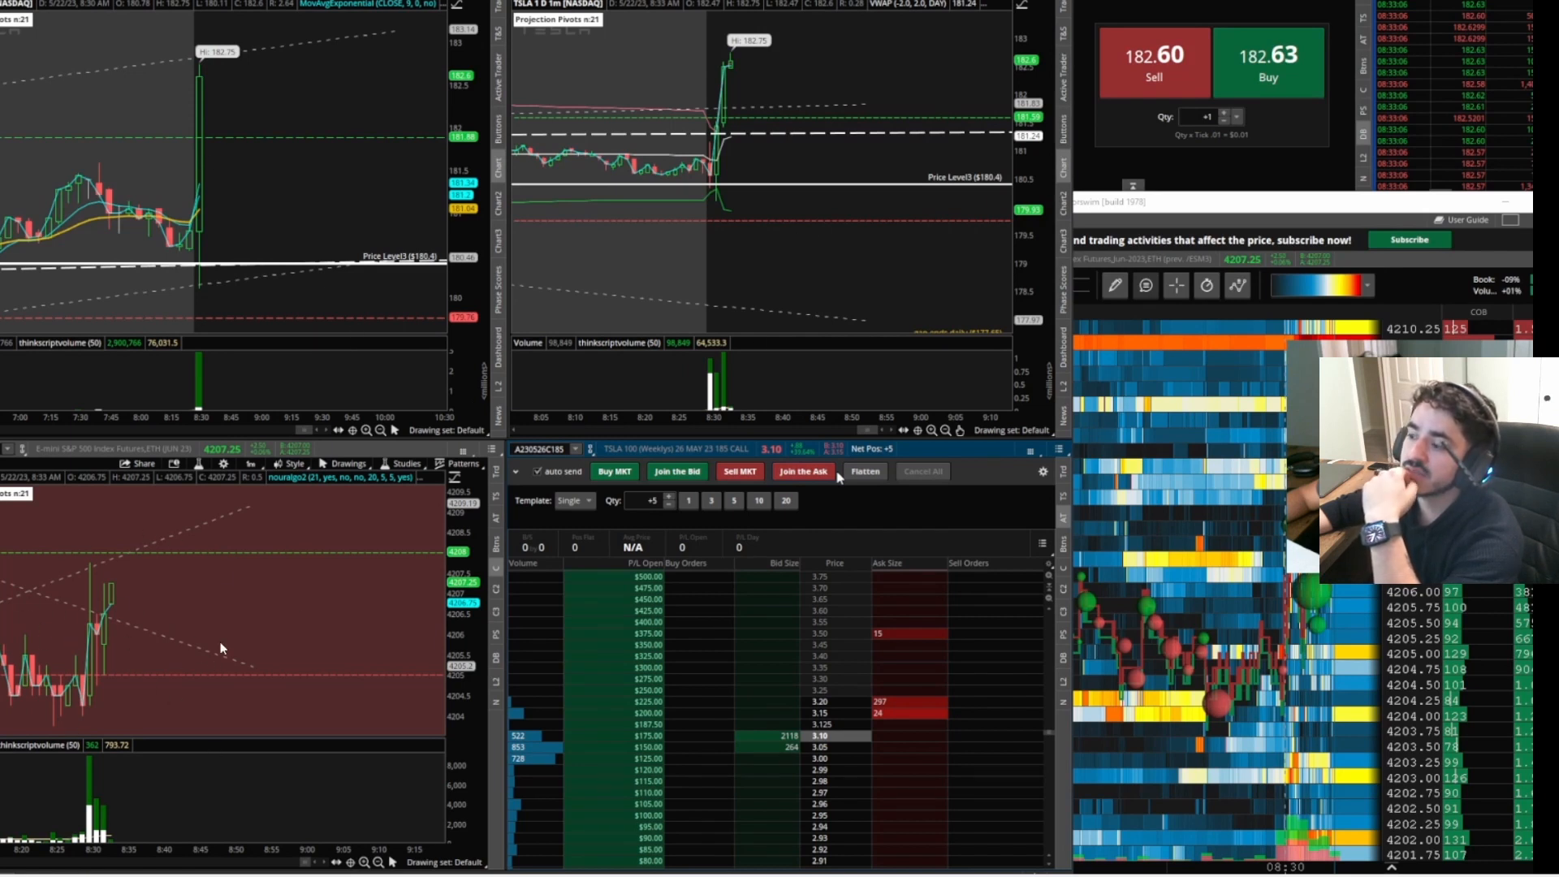
mouse_move(314, 164)
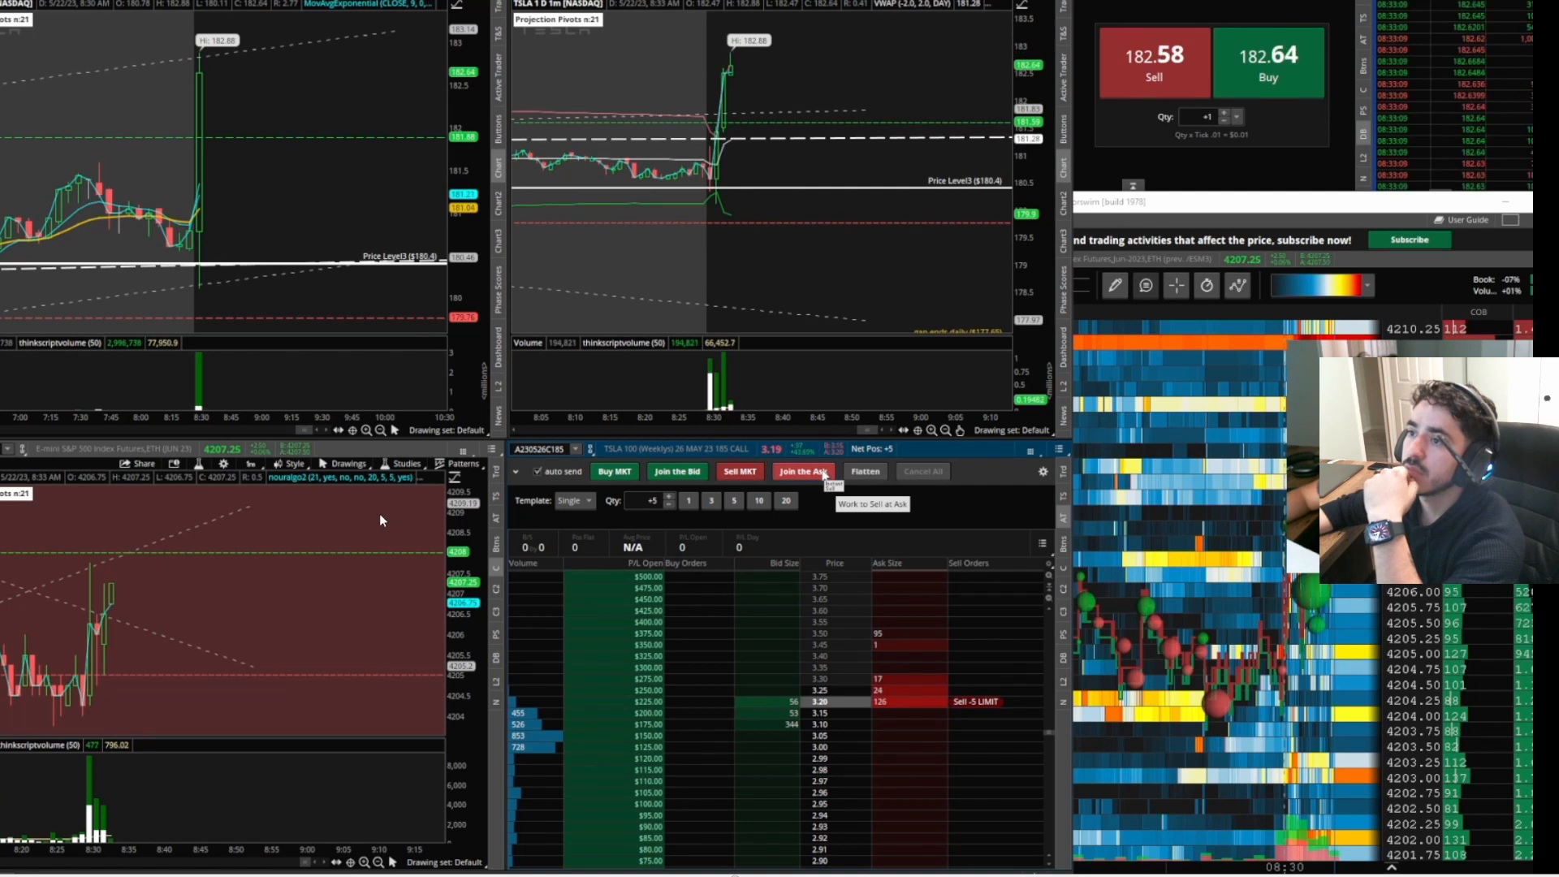
Send a -5 market sell for the remaining TSLA 185 calls.
click(739, 471)
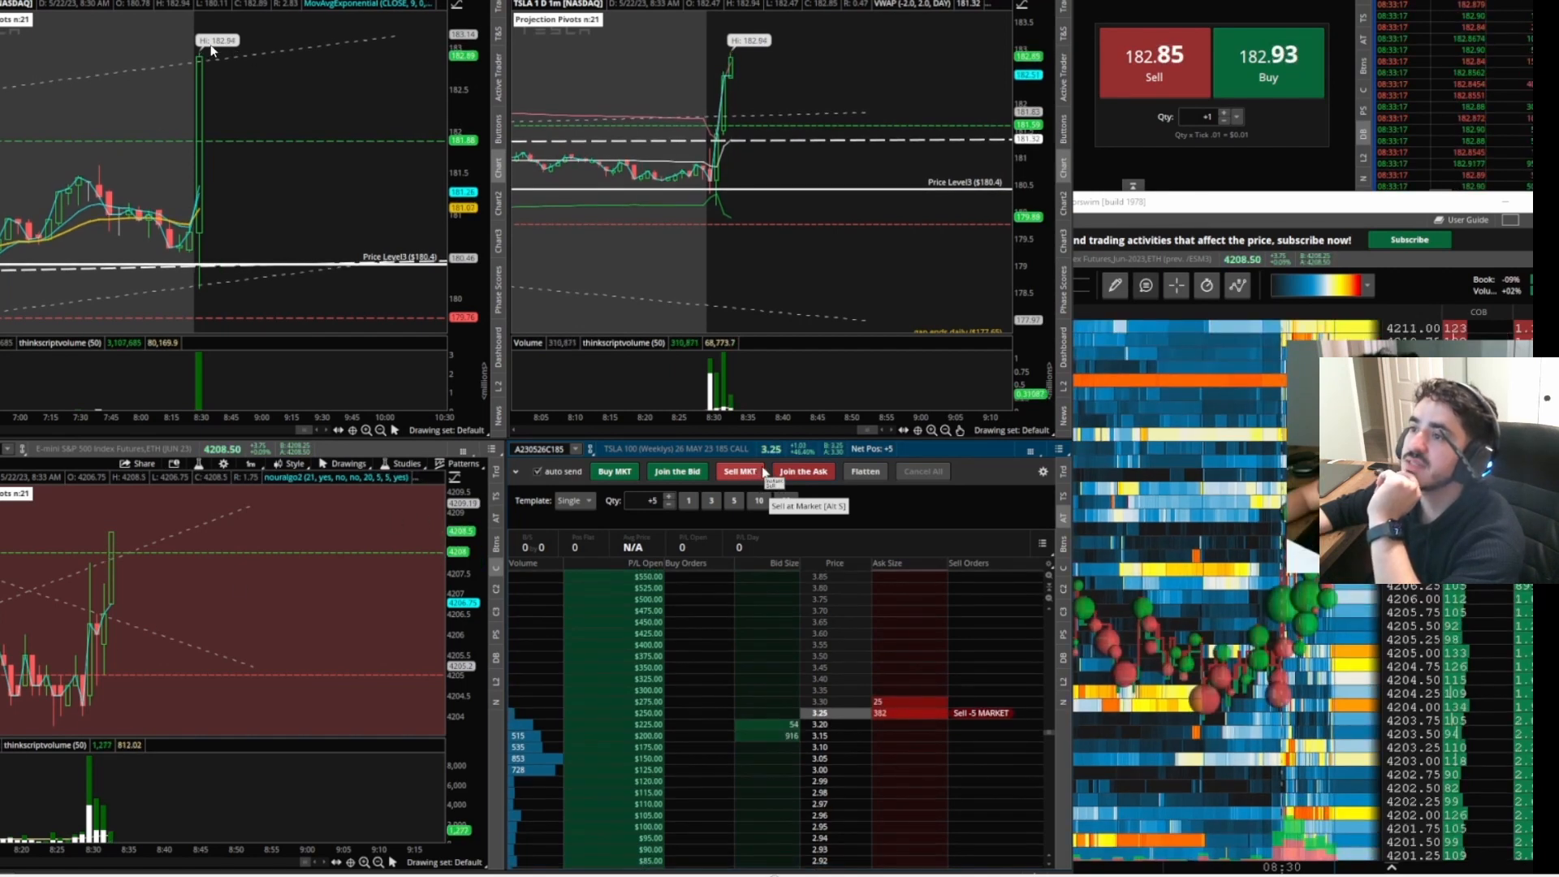
mouse_move(822, 618)
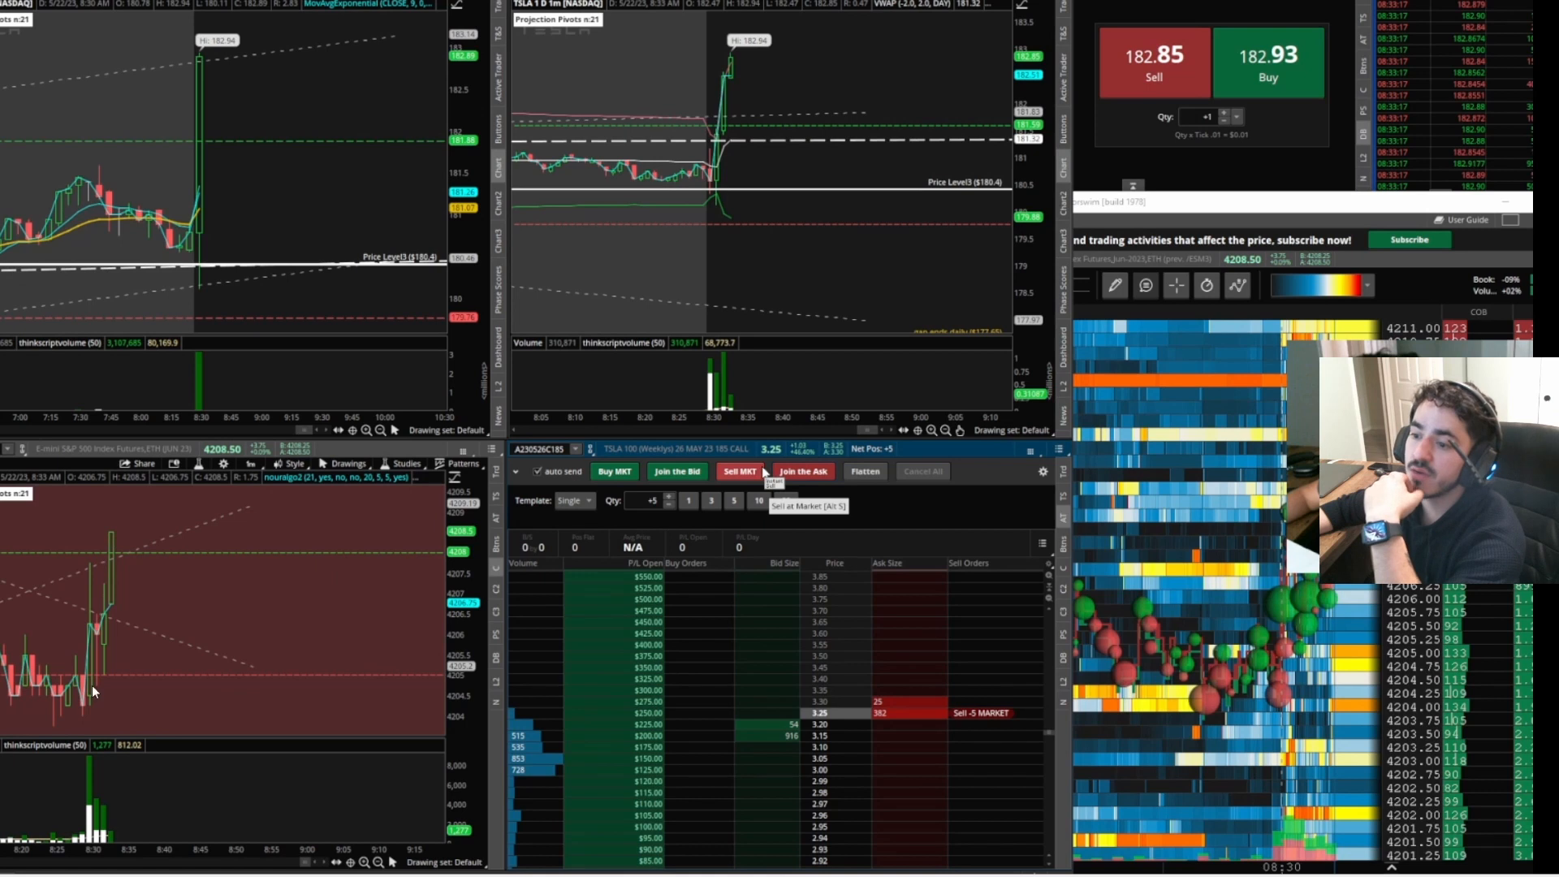
mouse_move(729, 353)
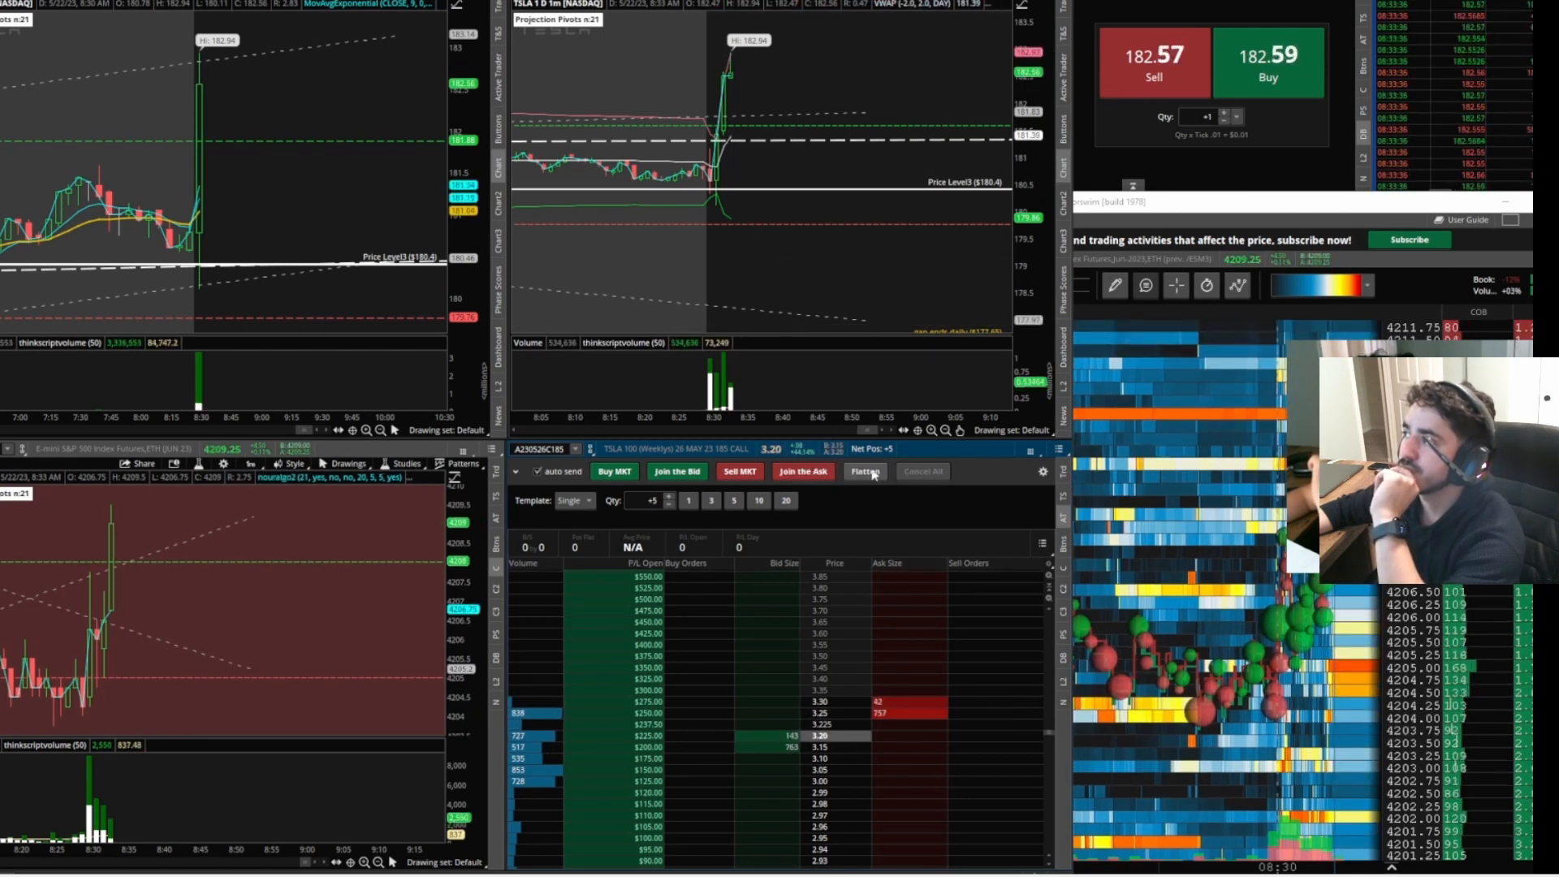
mouse_move(915, 267)
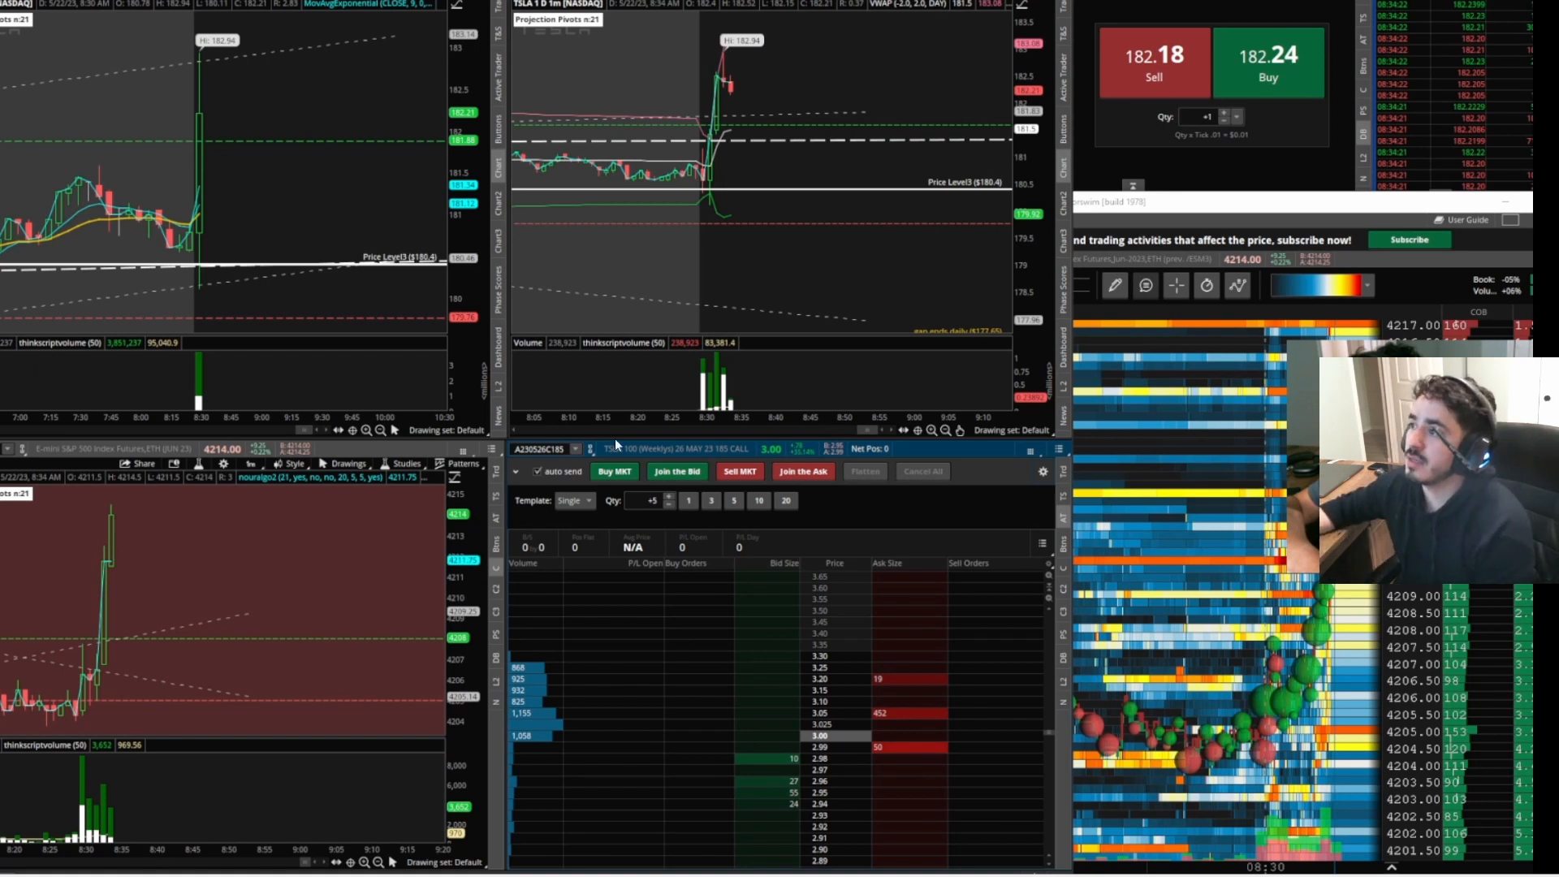
mouse_move(200, 682)
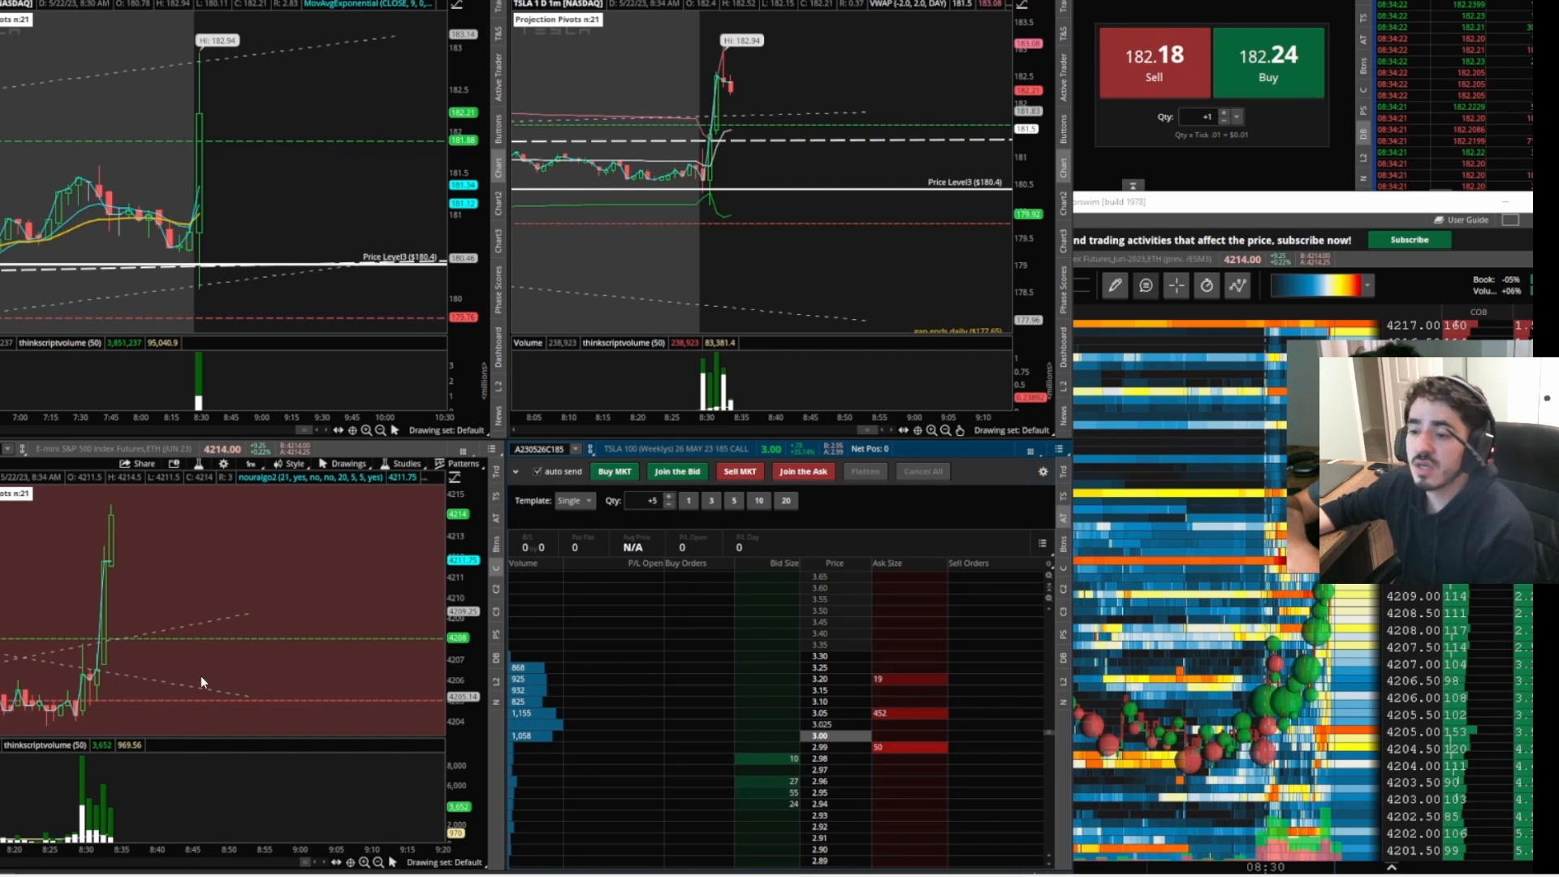
mouse_move(62, 643)
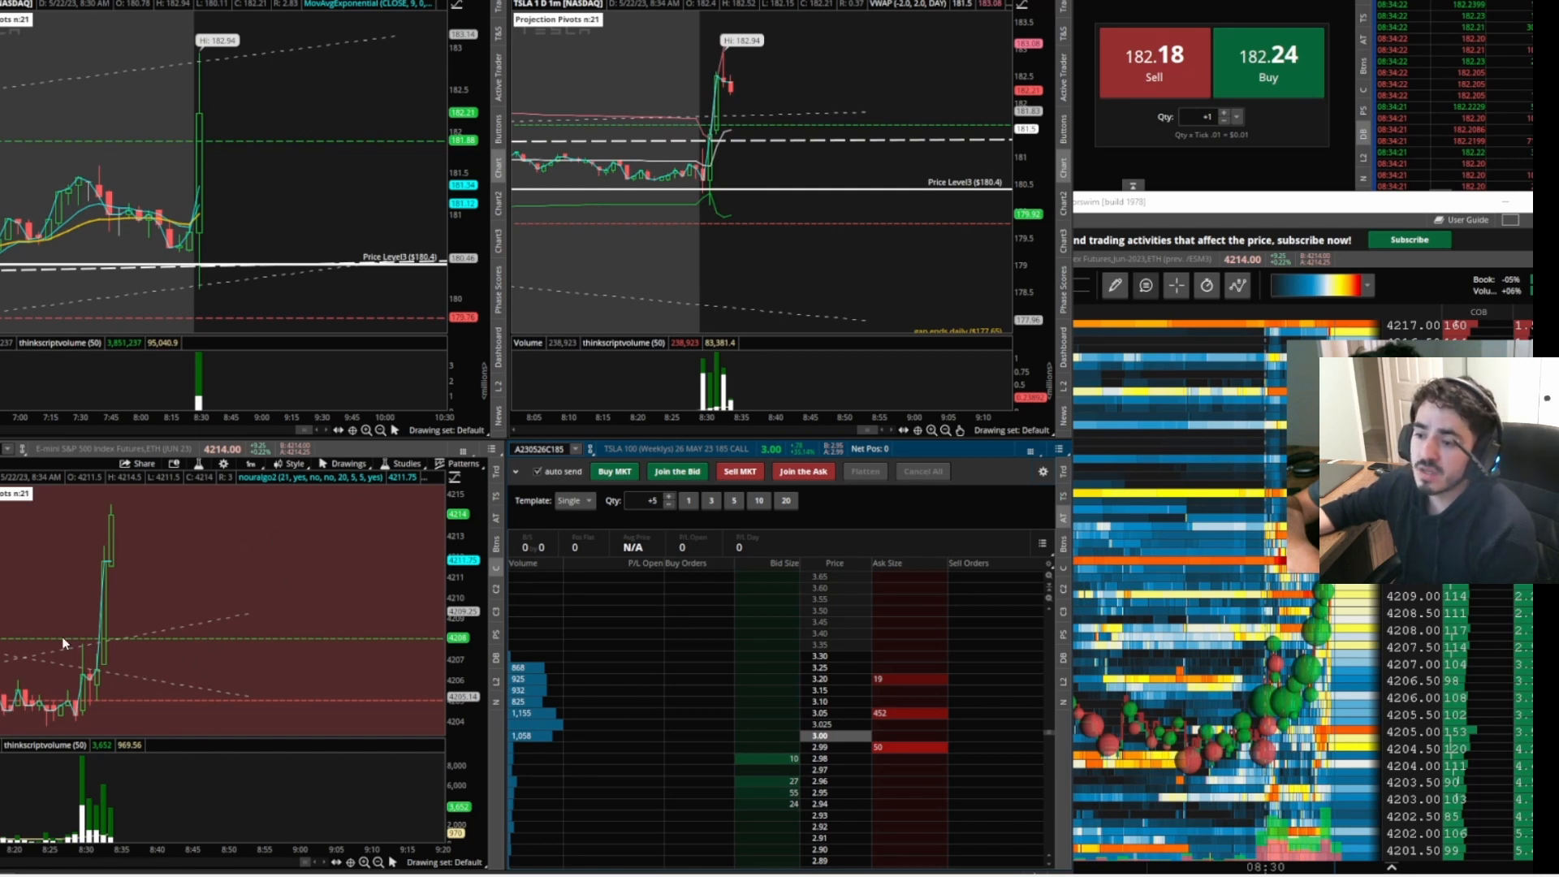
mouse_move(129, 663)
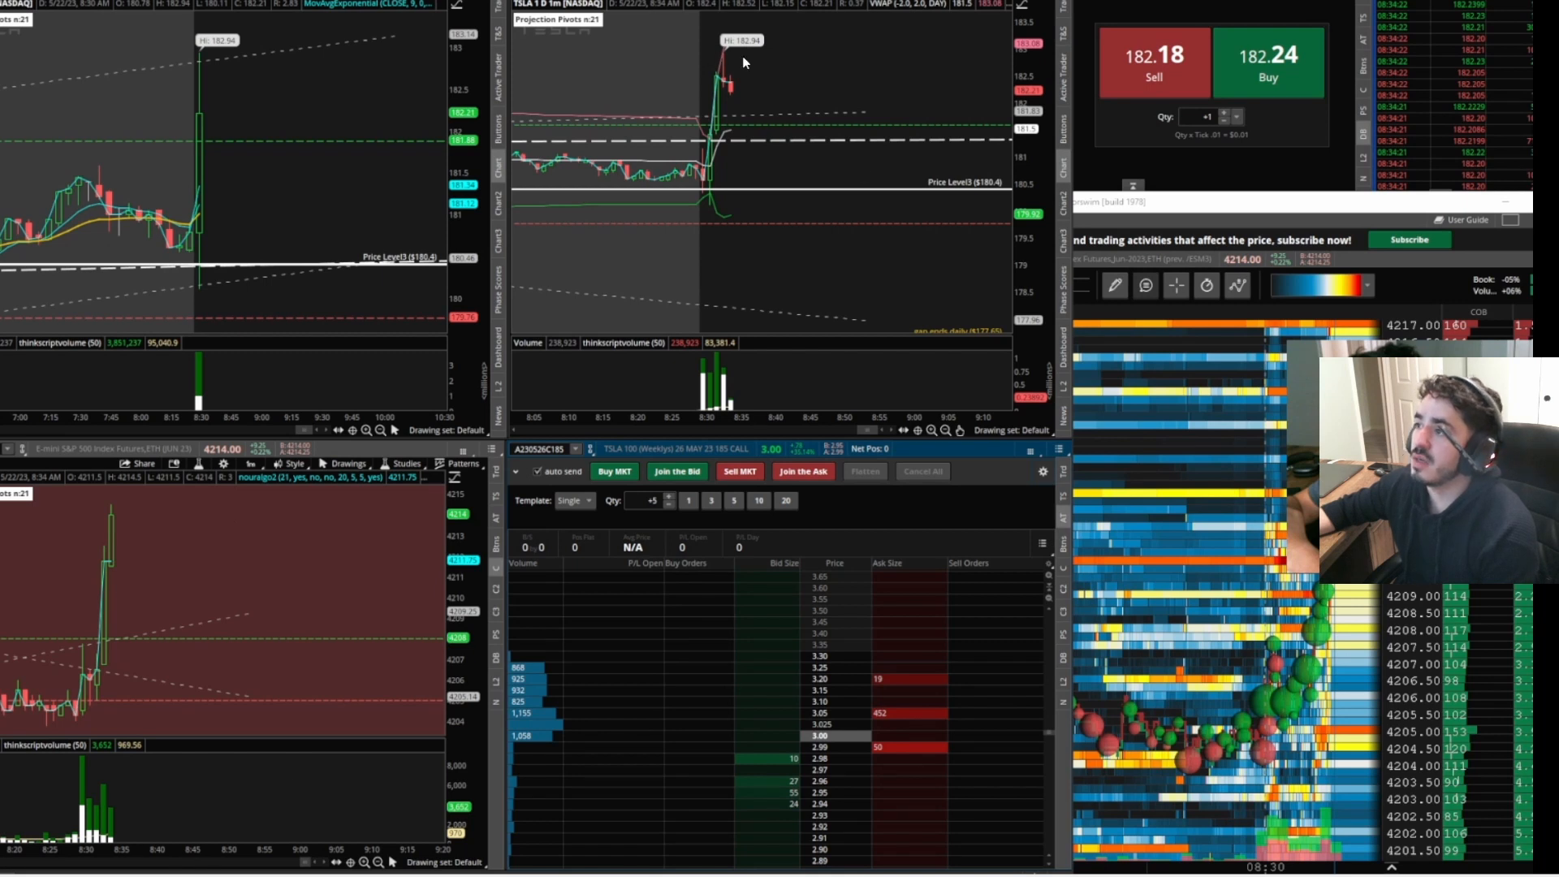
mouse_move(279, 431)
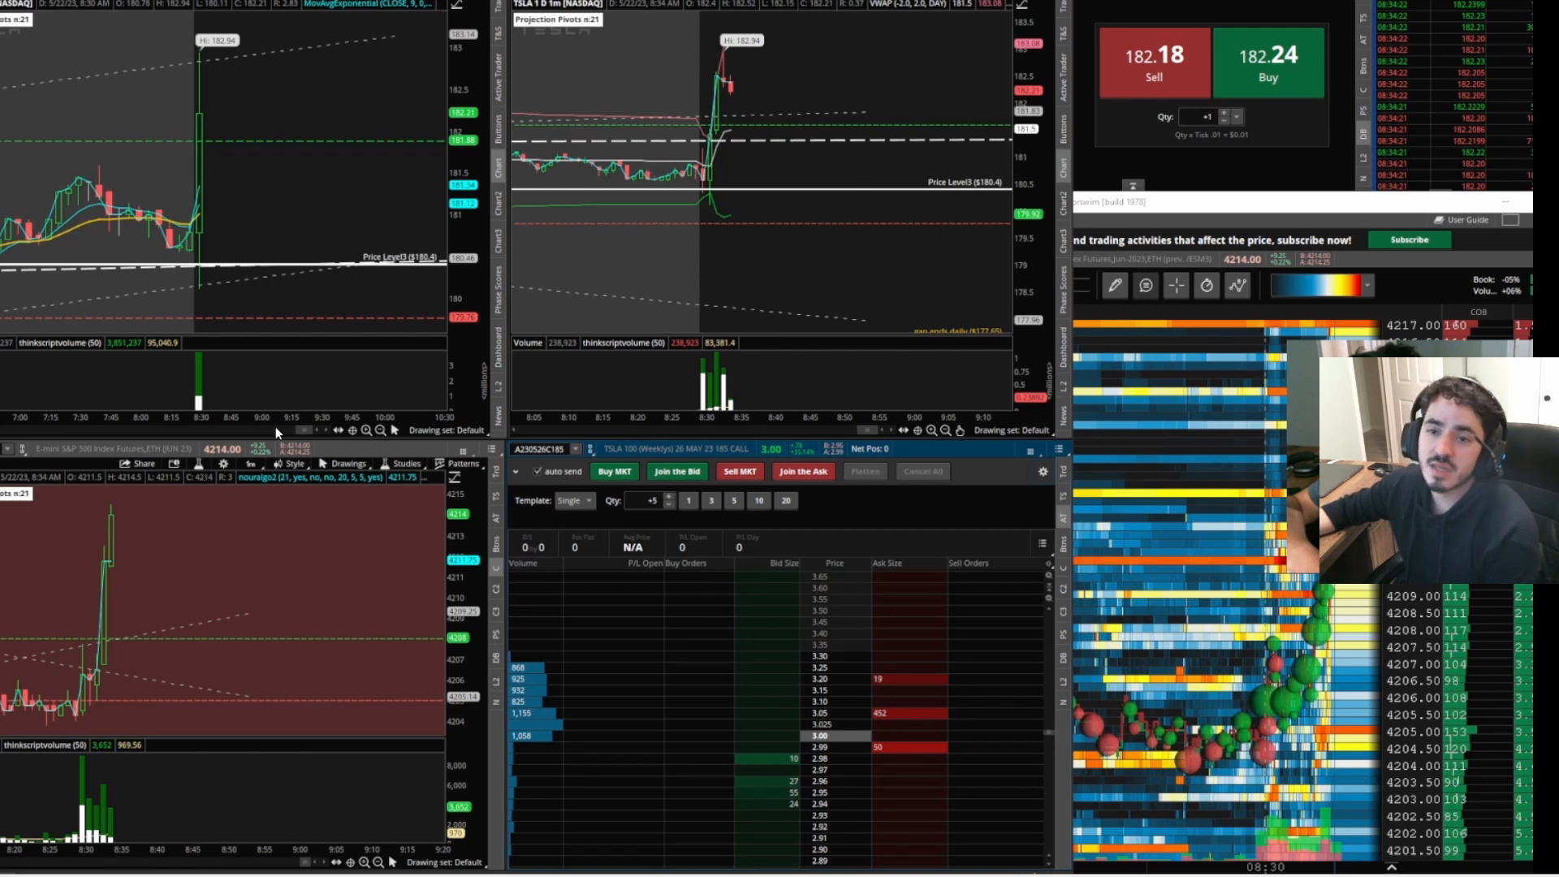
mouse_move(487, 138)
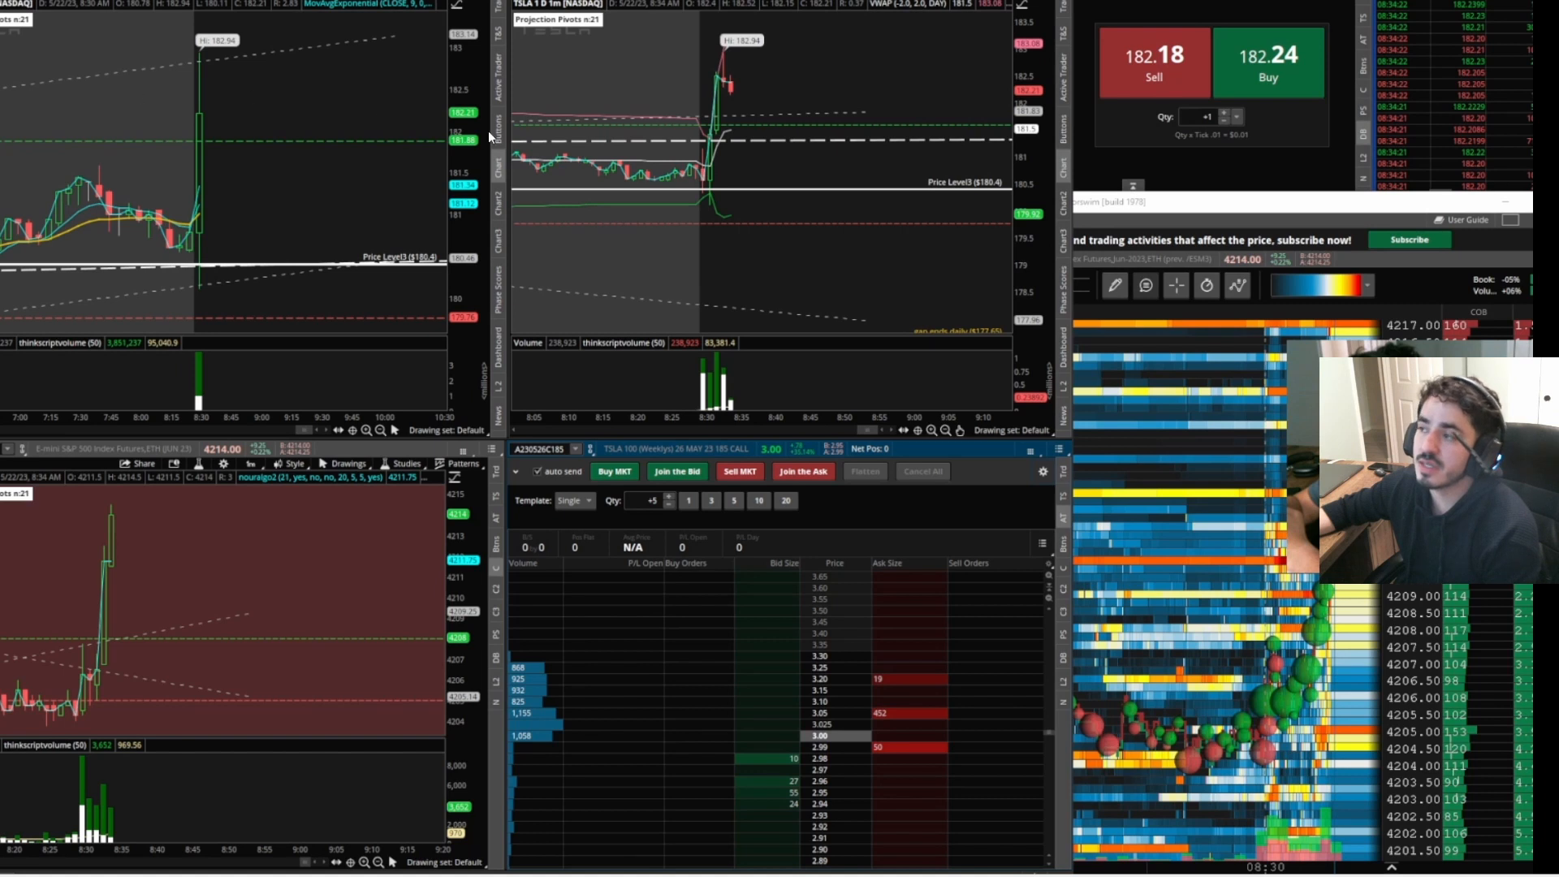
mouse_move(867, 375)
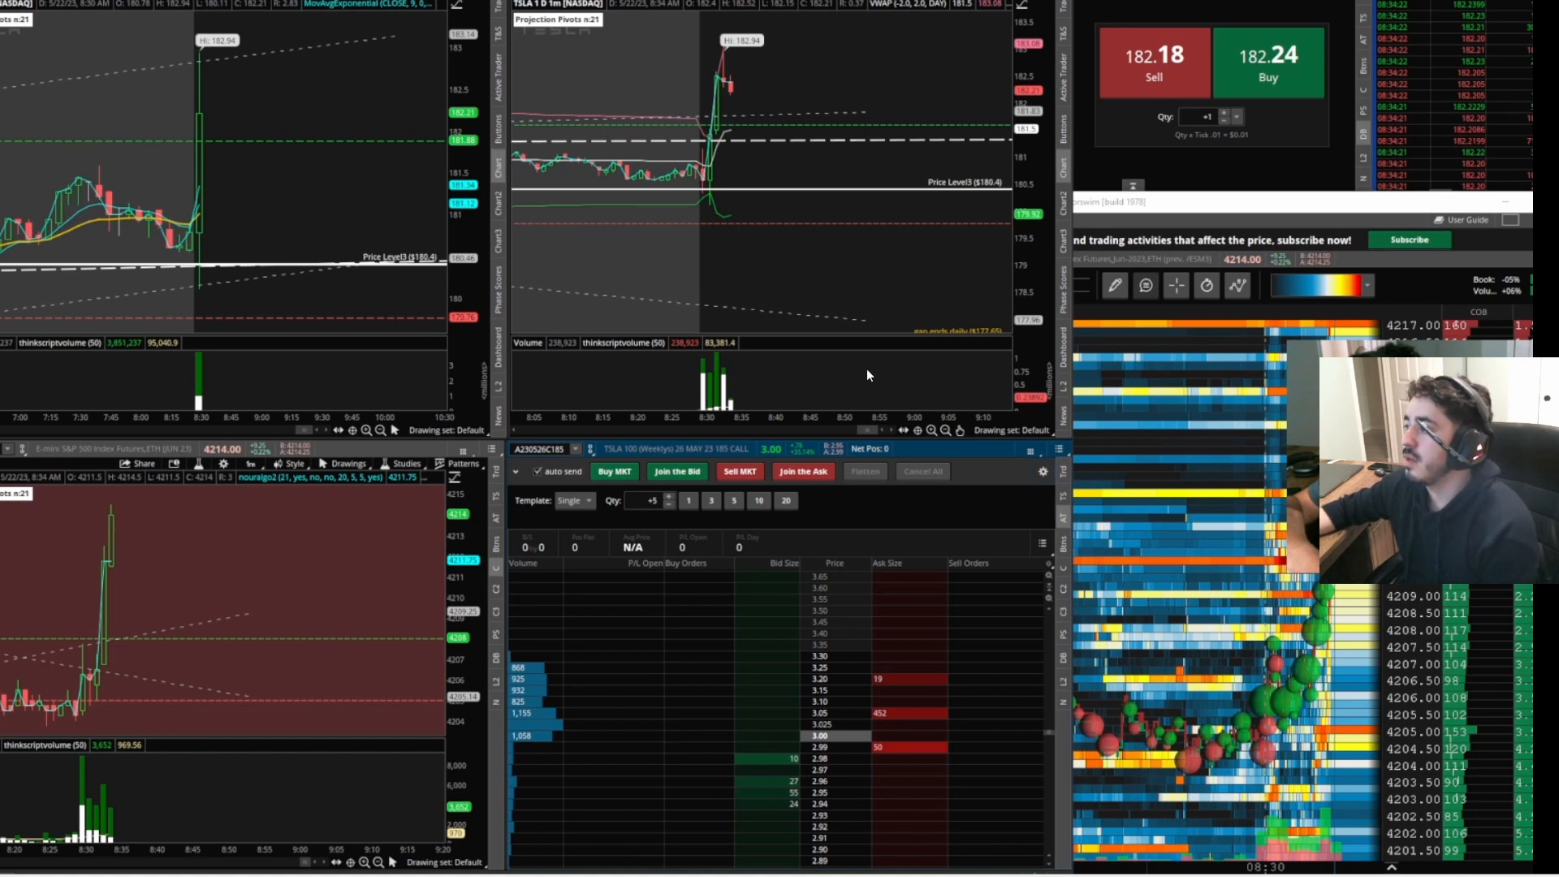